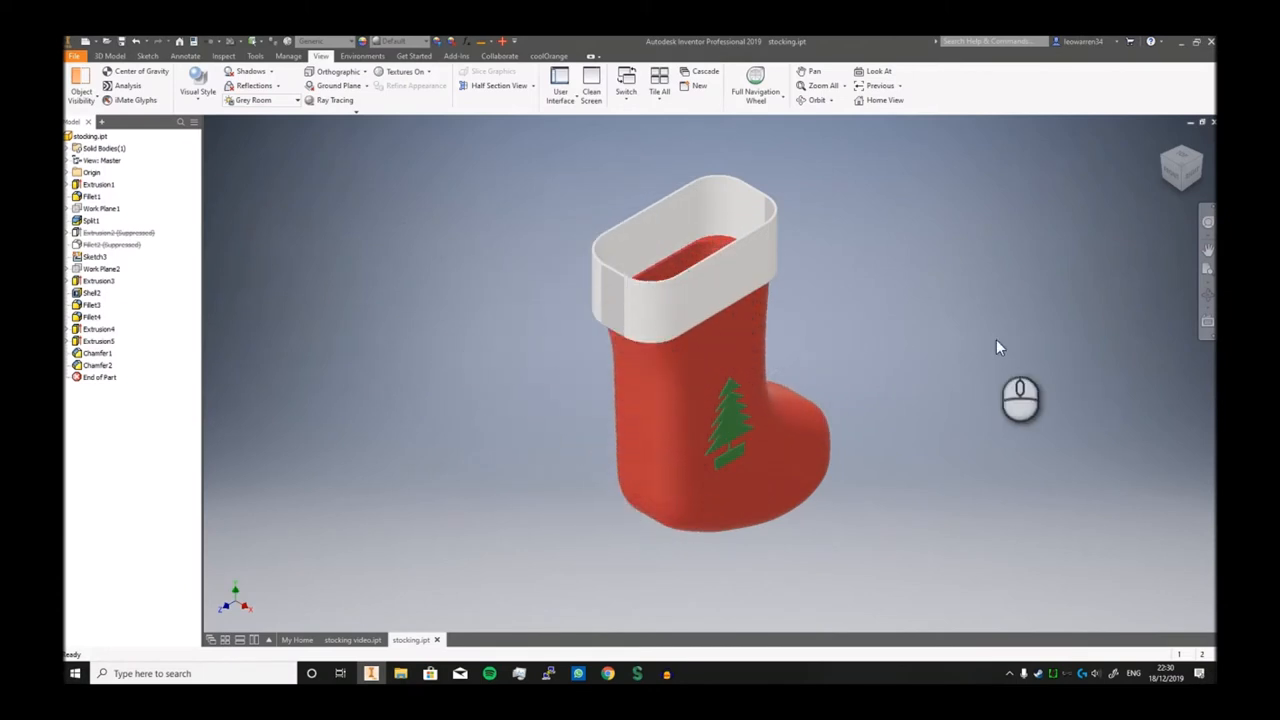
mouse_move(984, 348)
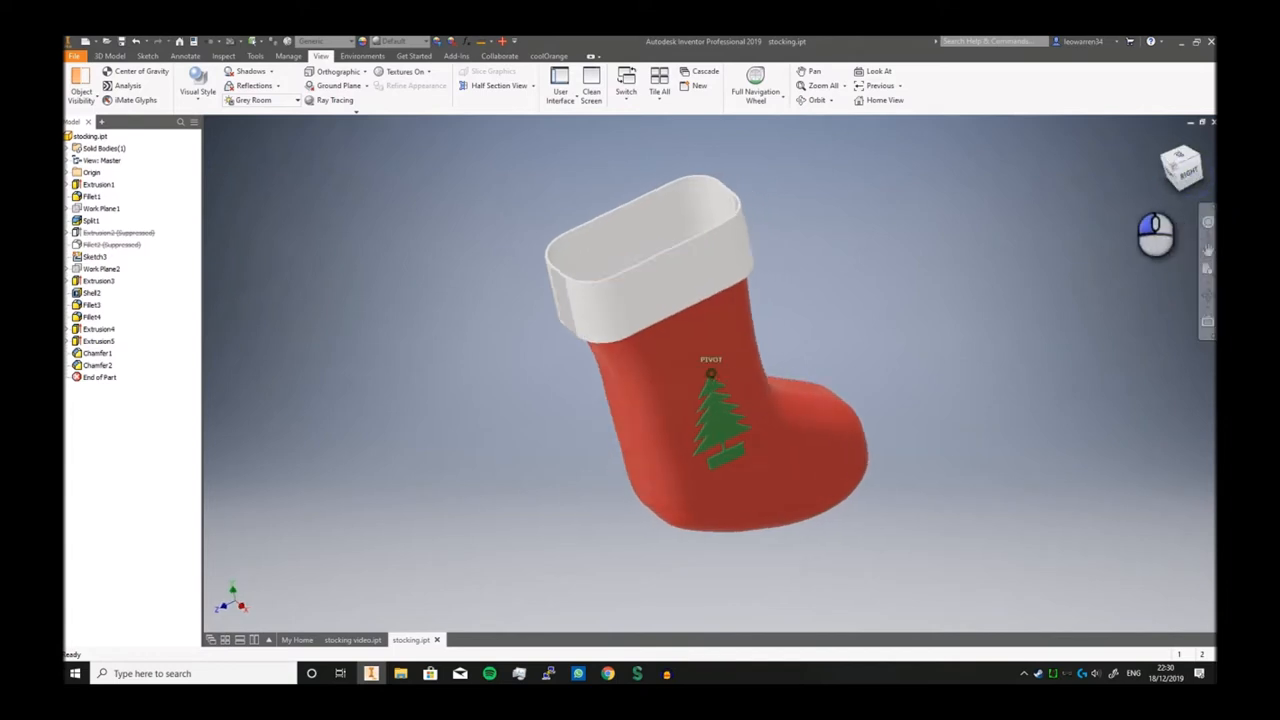
Switch to the new stocking part and begin a spline in its image sketch
left_click(1180, 168)
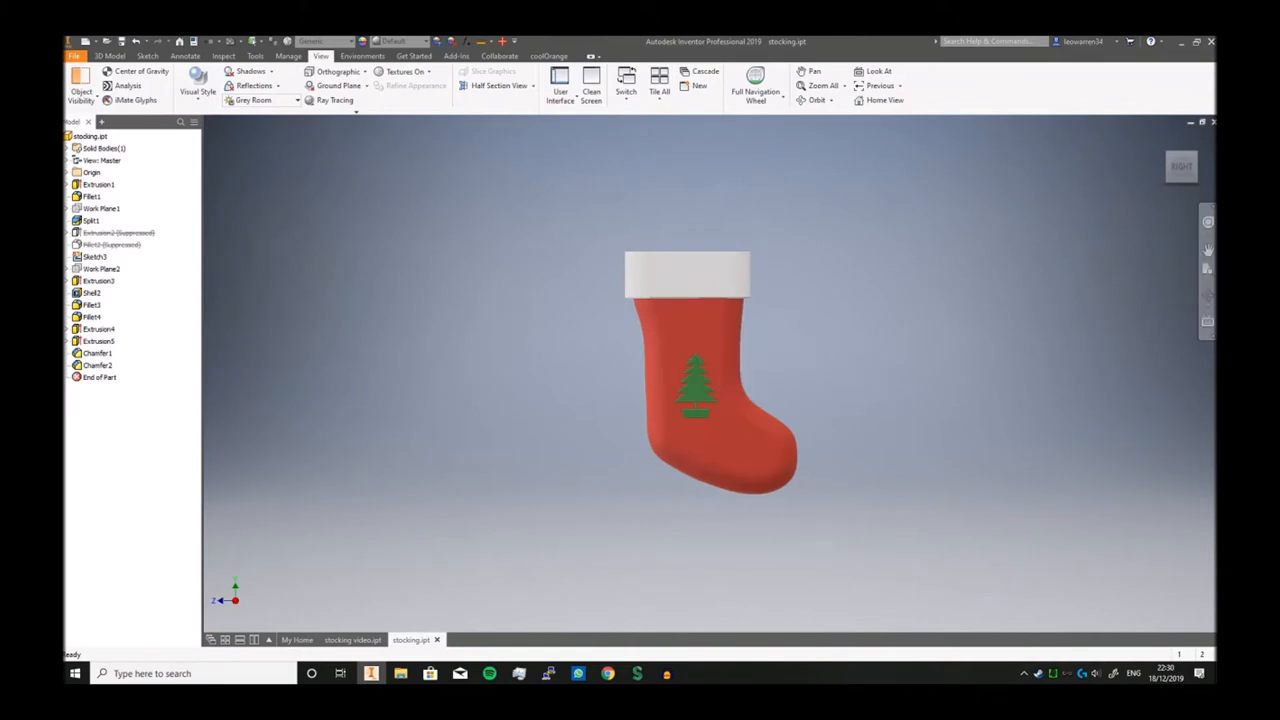
left_click(196, 84)
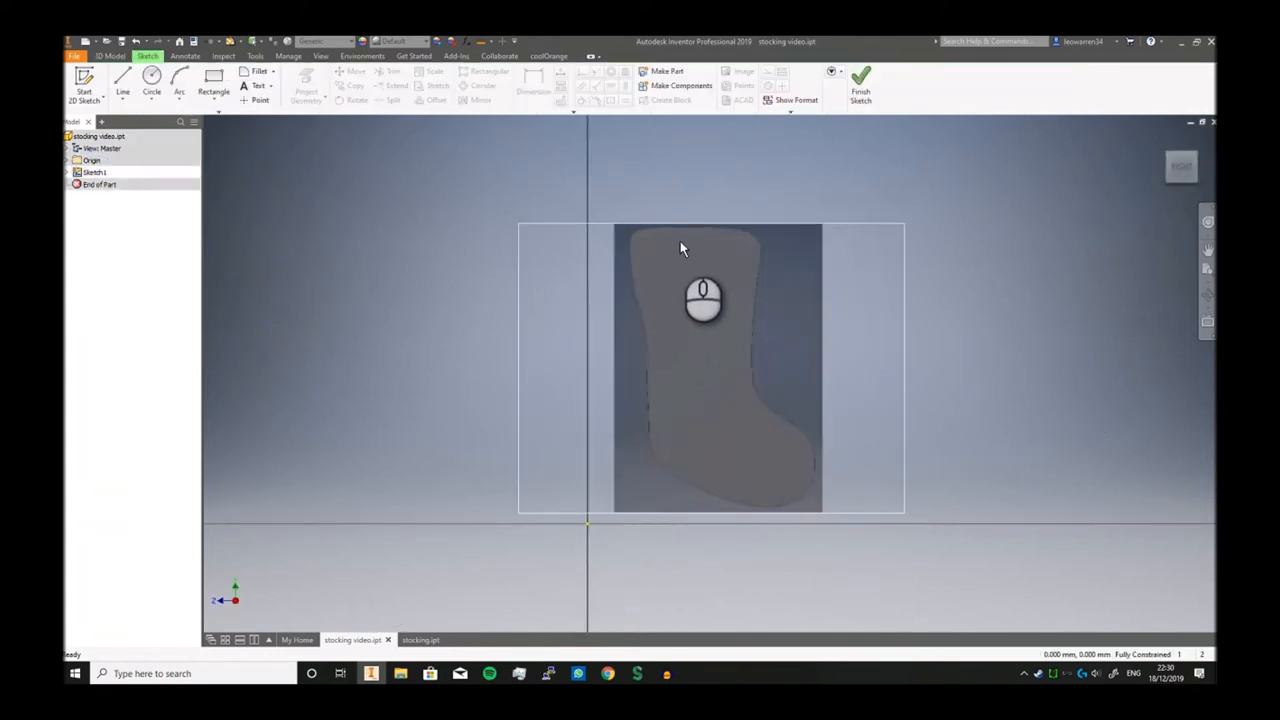
left_click(212, 84)
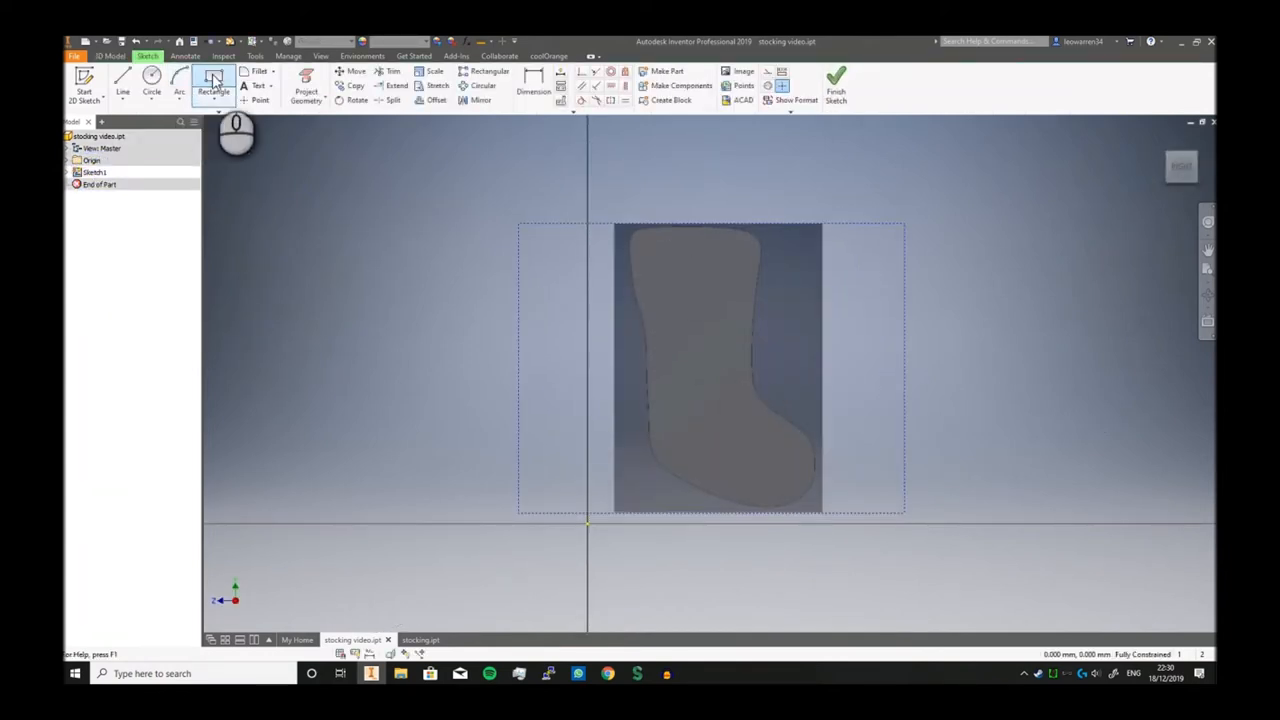
left_click(212, 90)
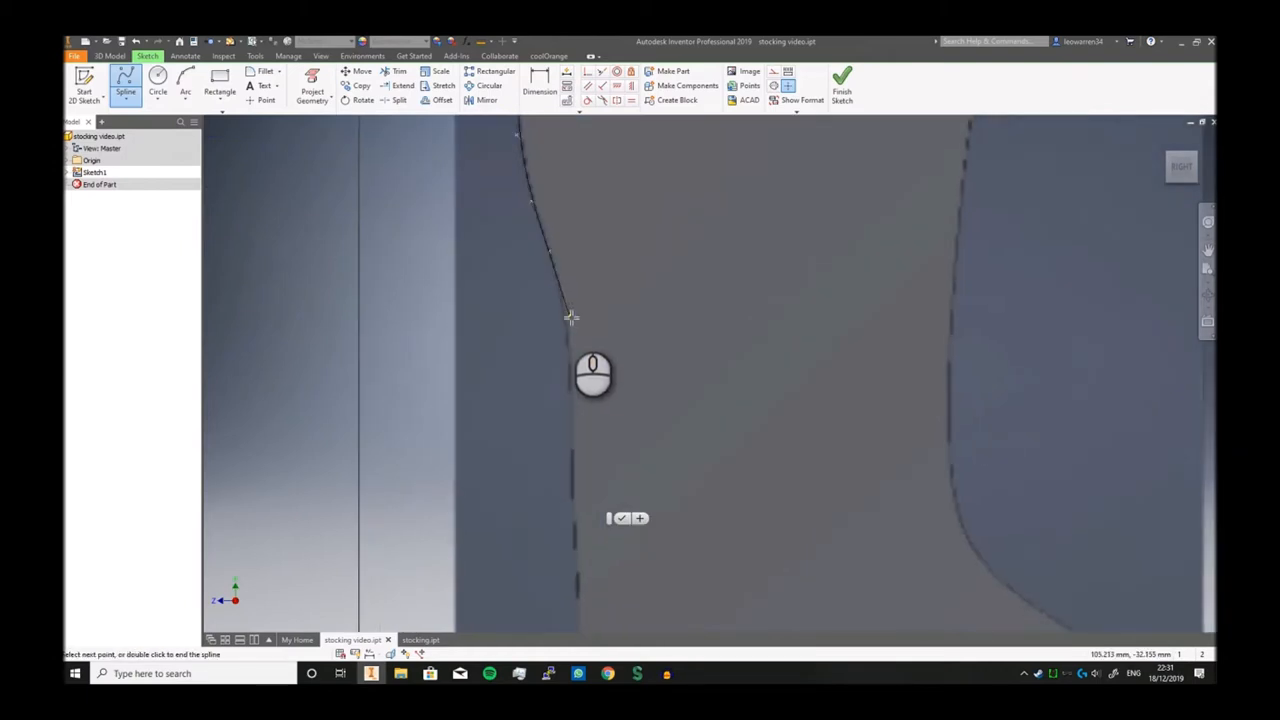
Place spline points along the stocking's left and top edges to trace its outline
left_click(560, 500)
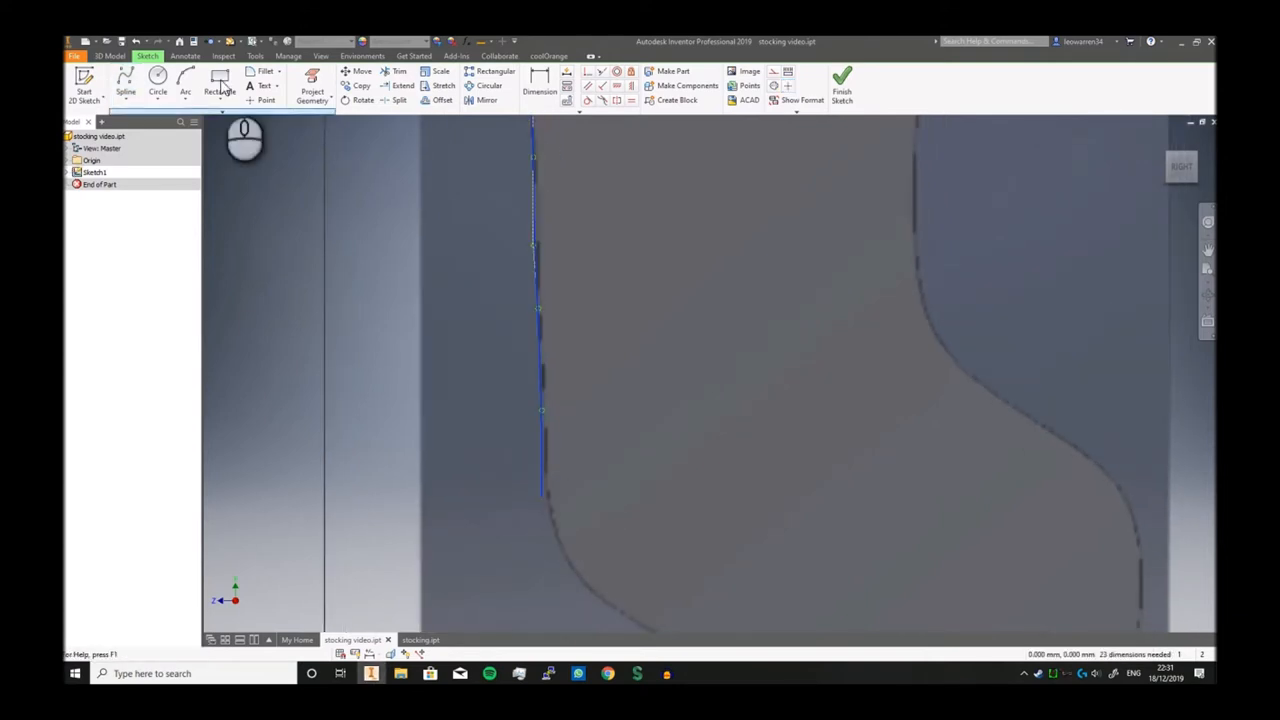
left_click(540, 496)
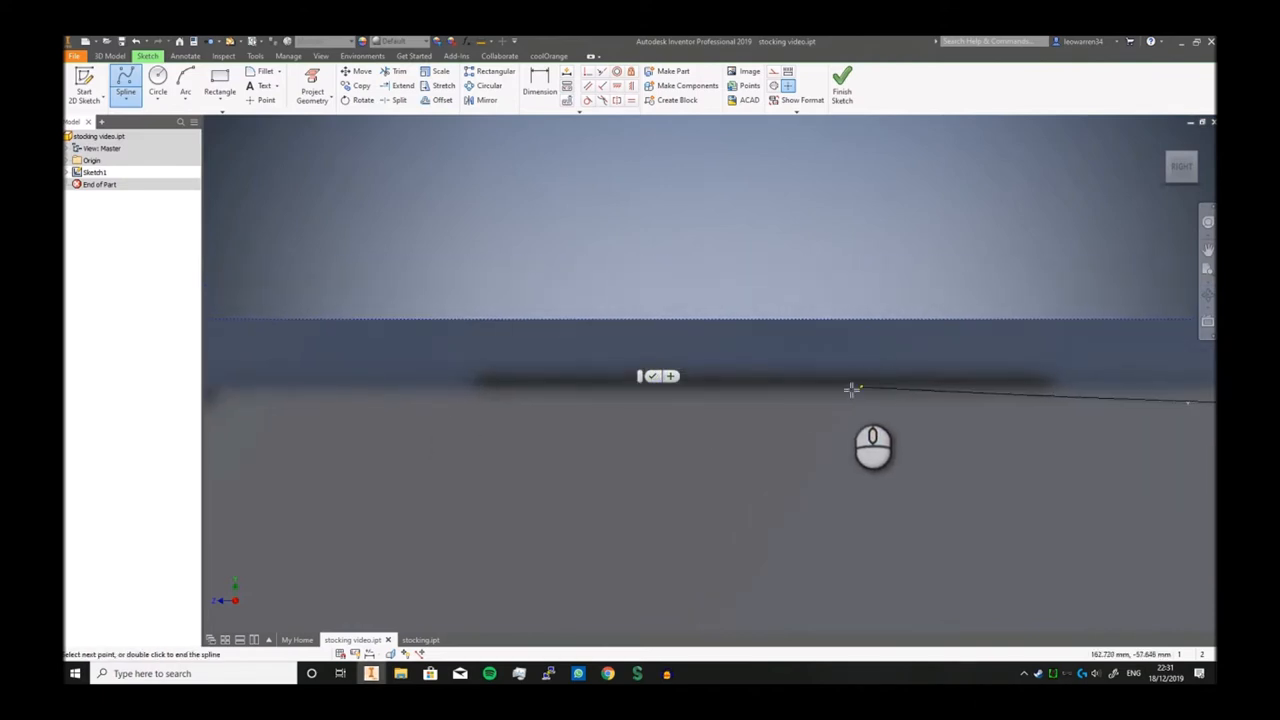
left_click(850, 388)
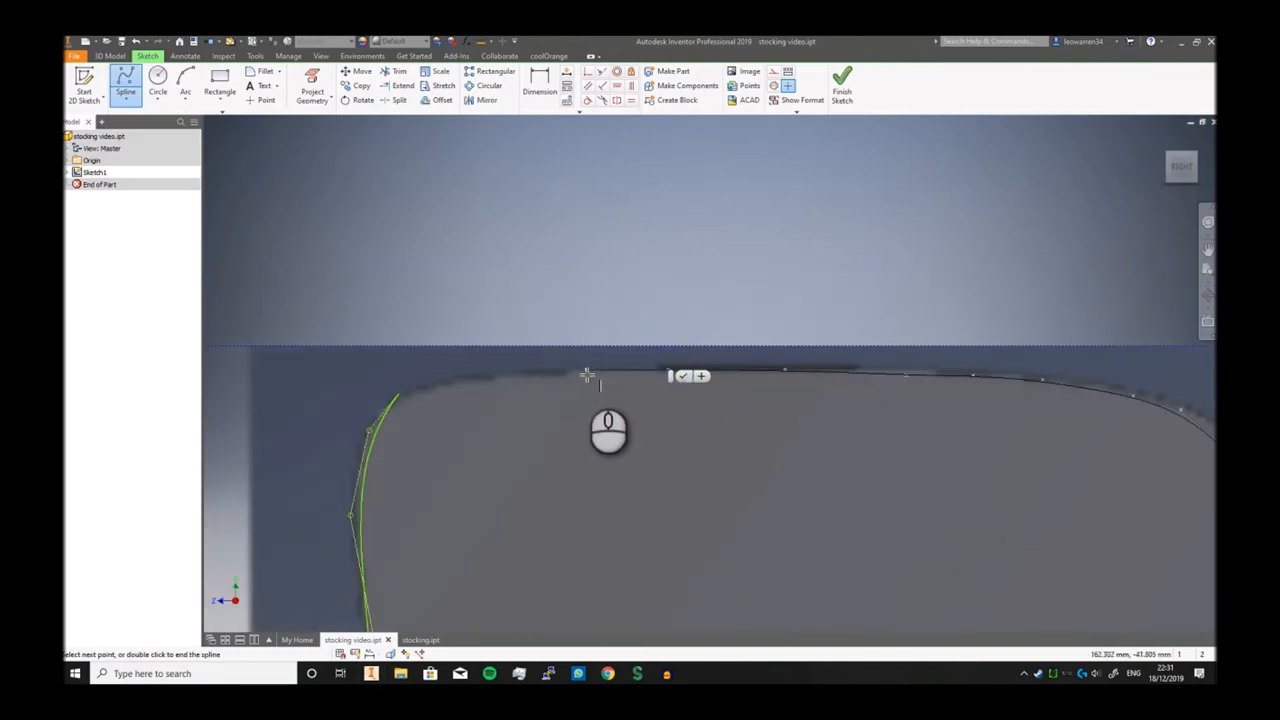
mouse_move(424, 390)
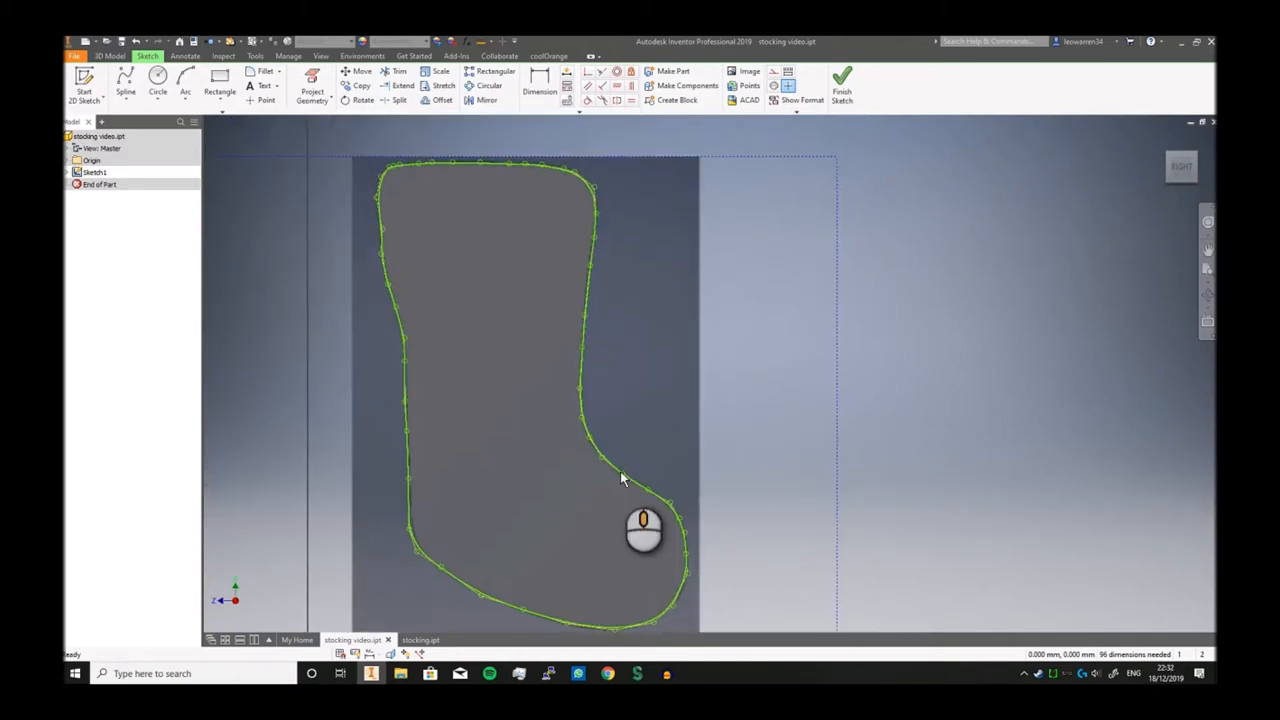
Finish the sketch and extrude the stocking outline 50 into a solid block
left_click(842, 84)
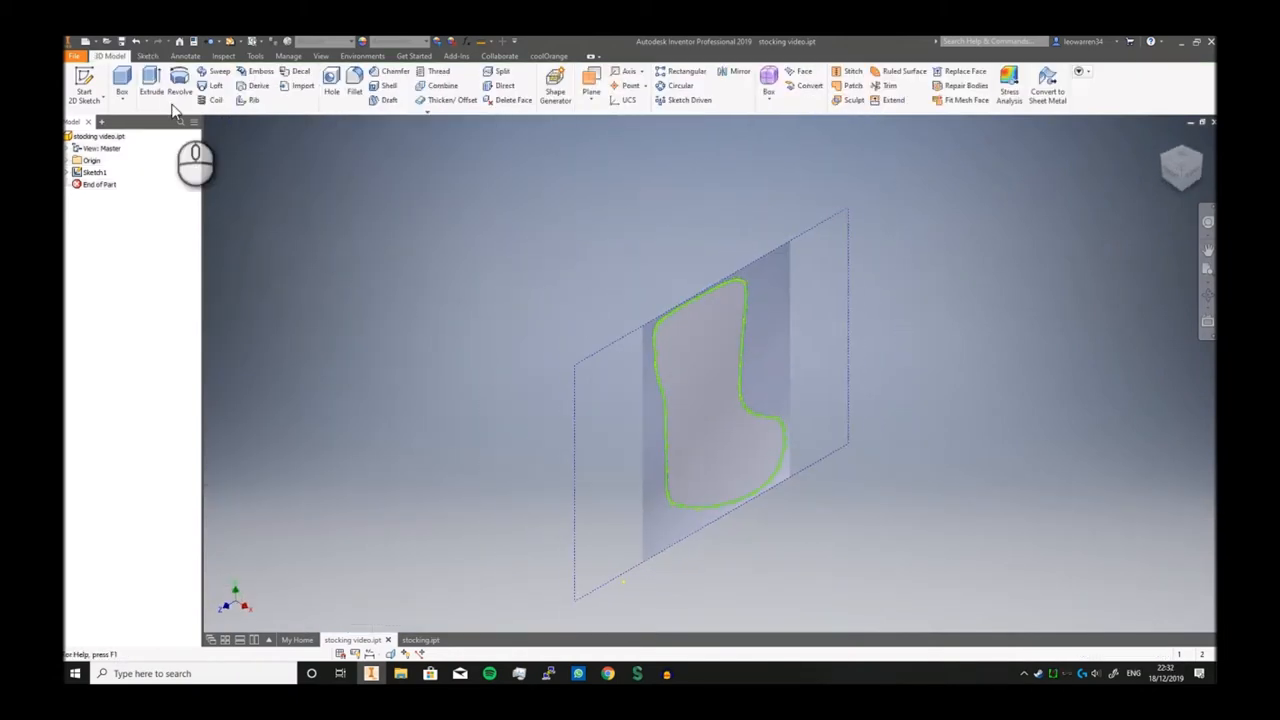
left_click(150, 80)
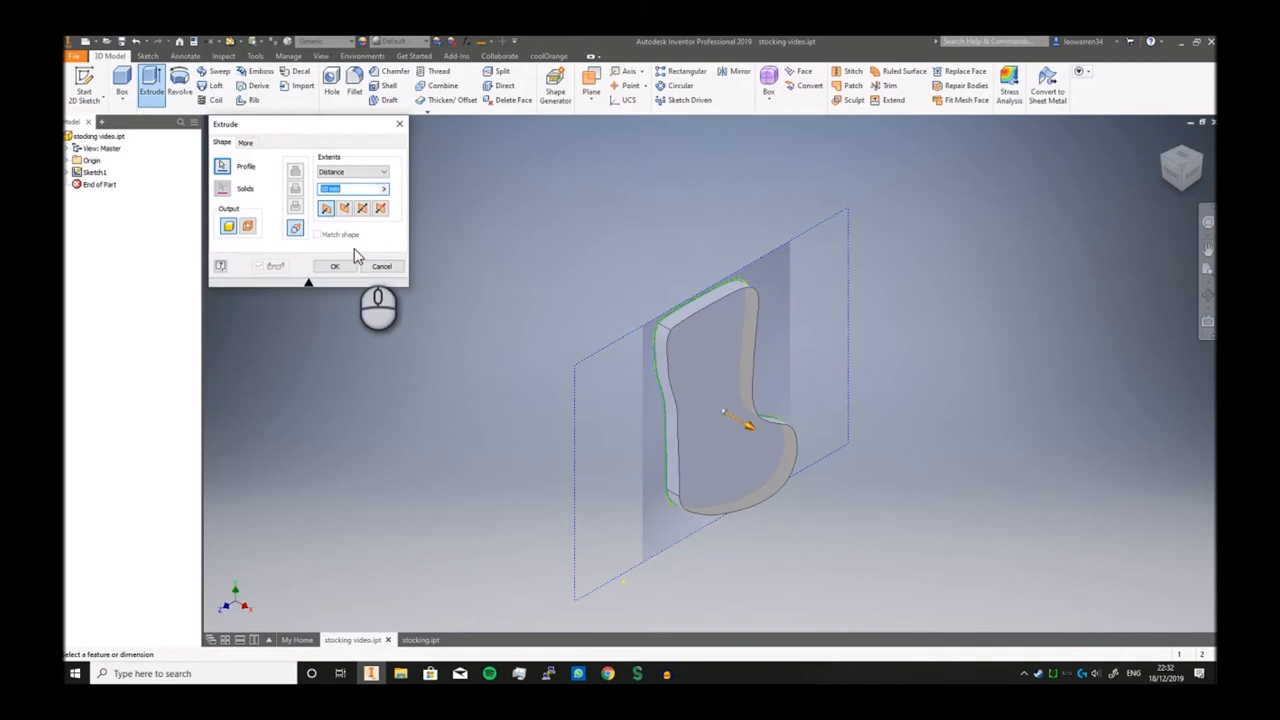
type("50")
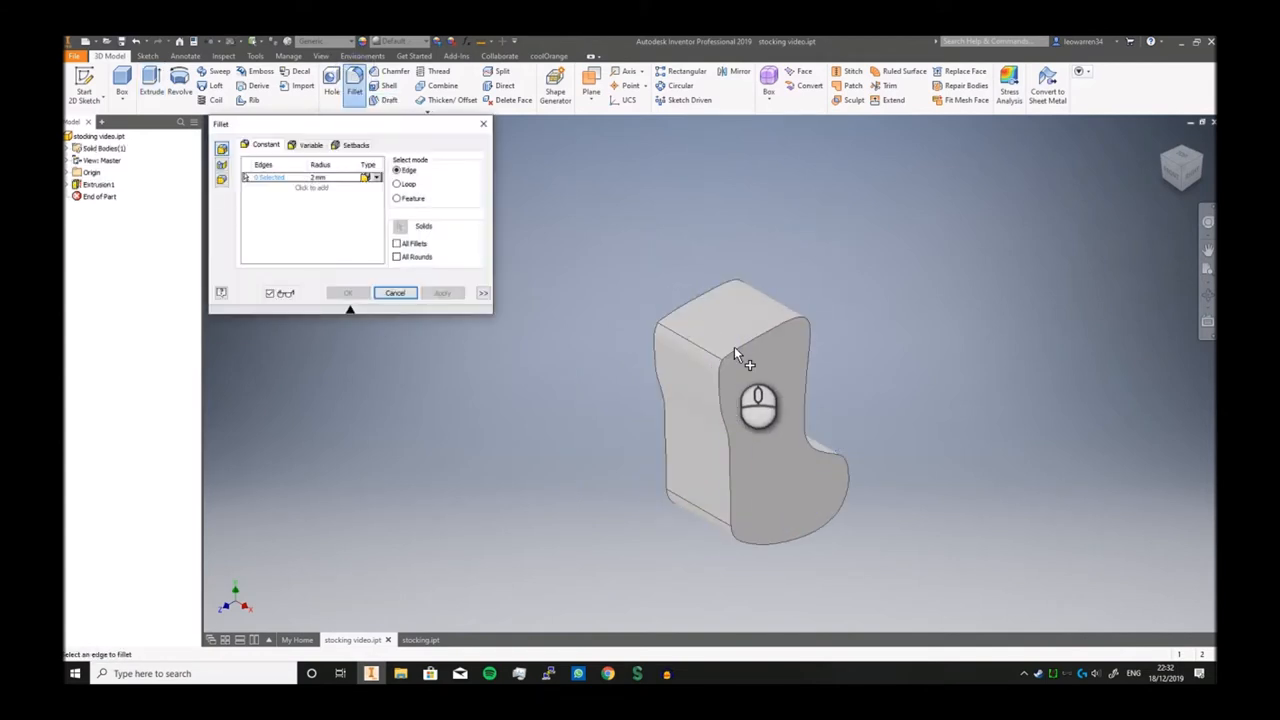
Round the block's front and back outline edges with 15 mm fillets
left_click(736, 350)
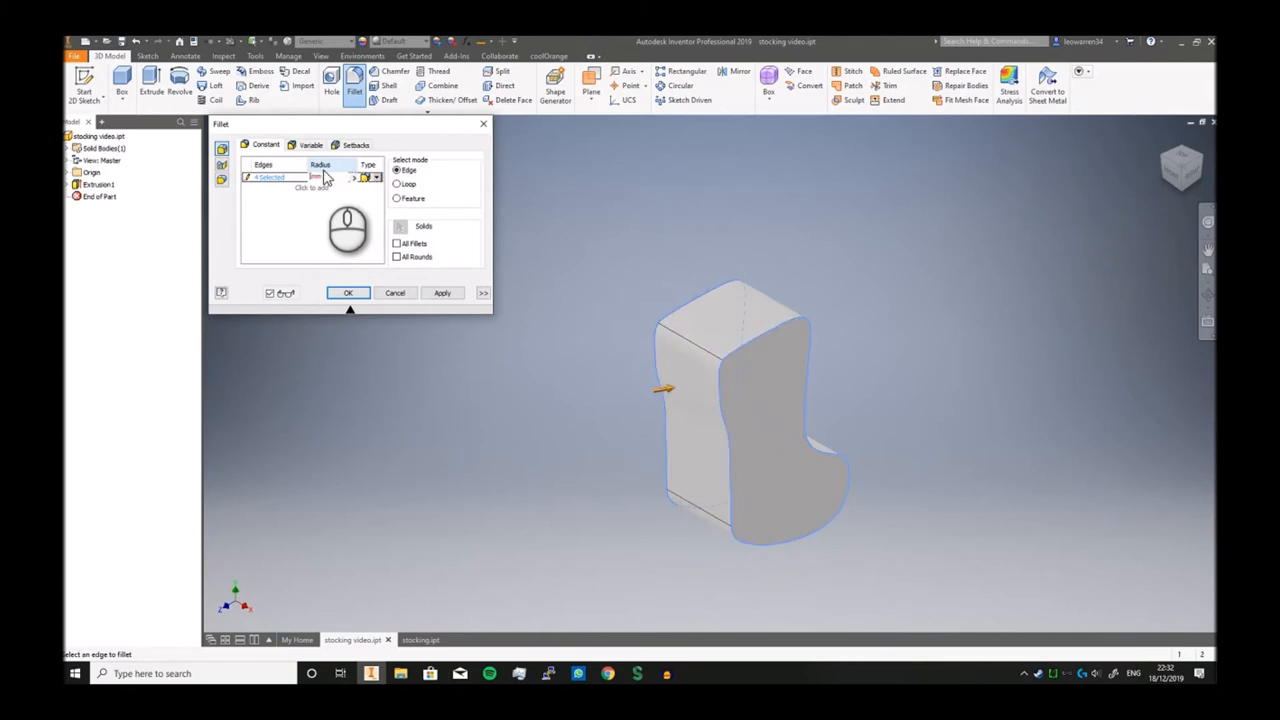
type("15 mm")
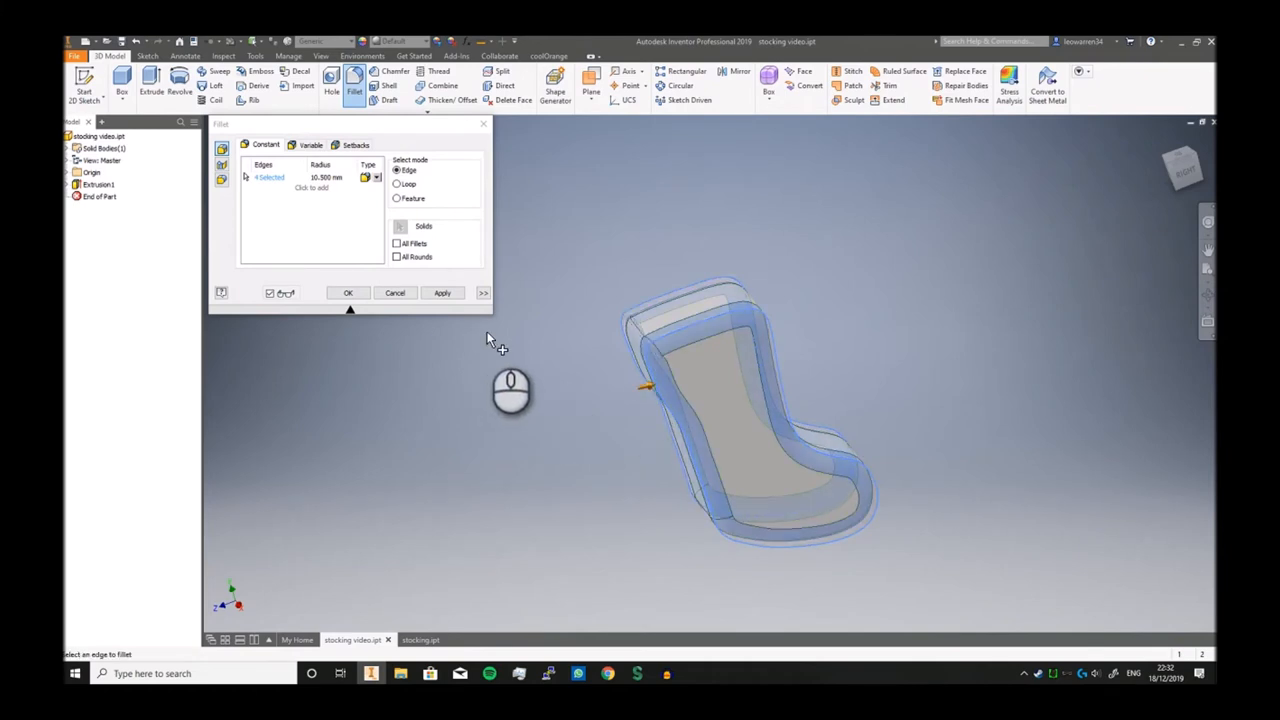
mouse_move(1182, 168)
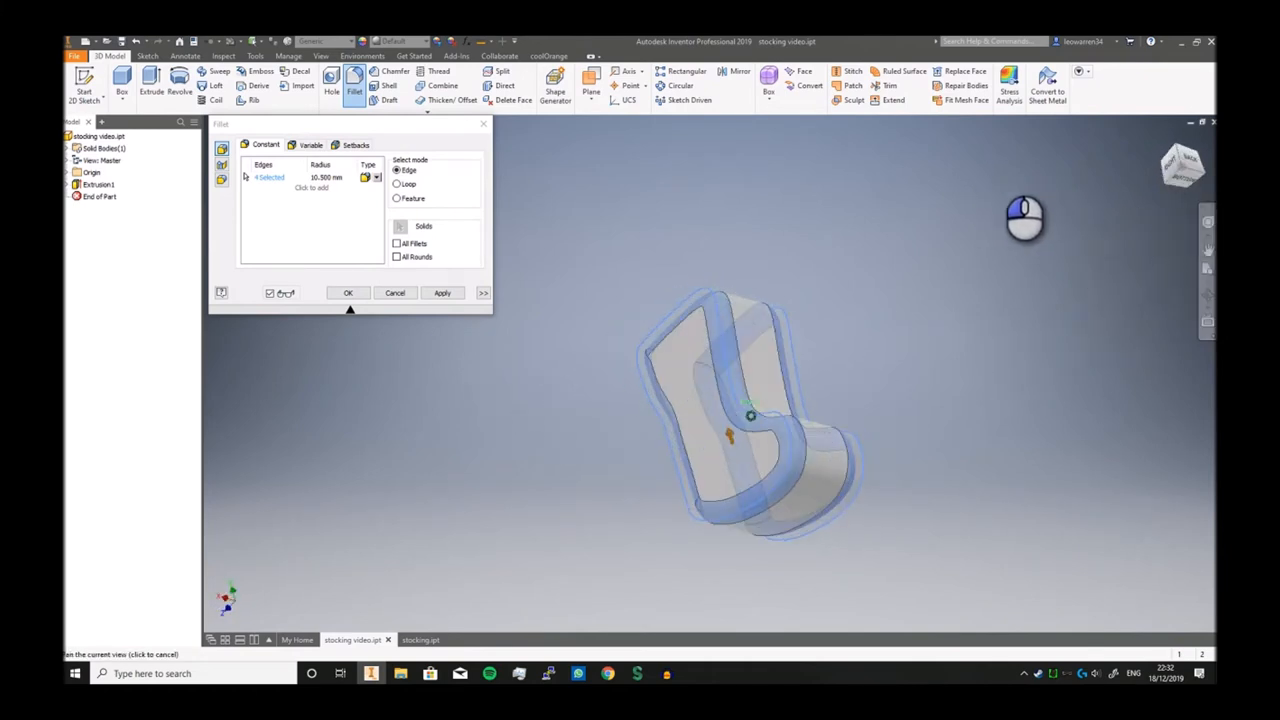
left_click(442, 292)
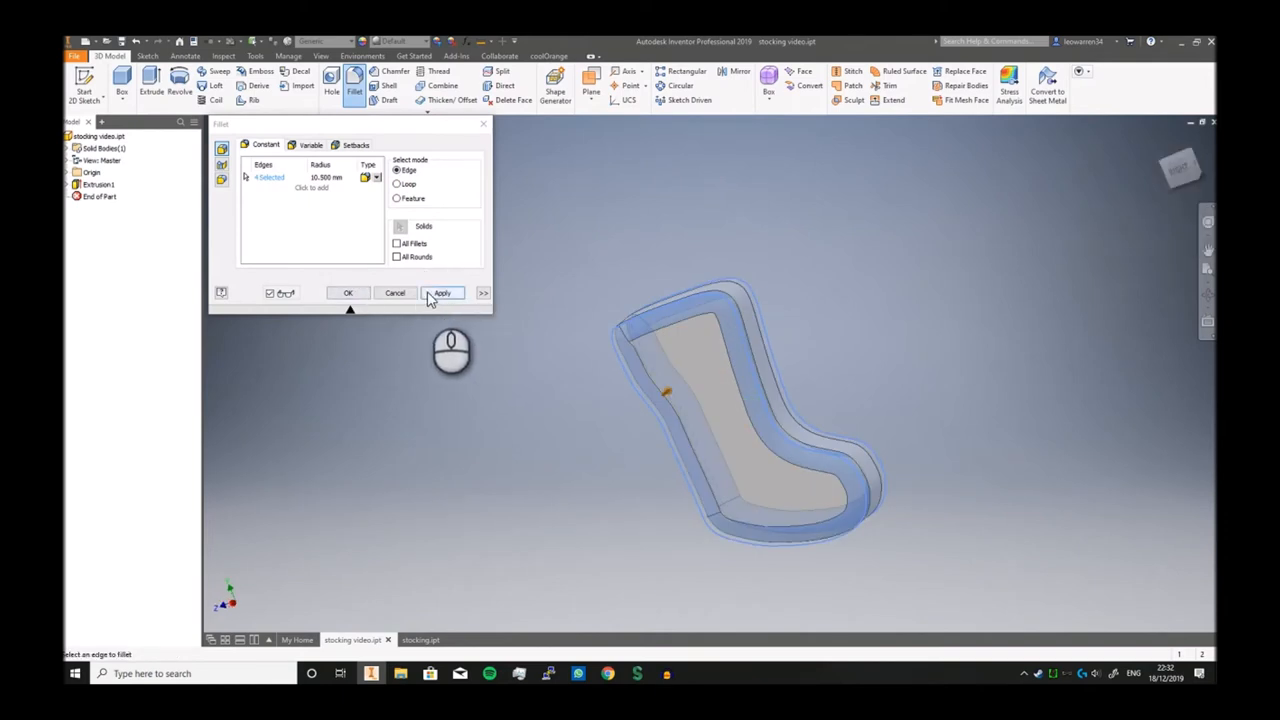
left_click(442, 292)
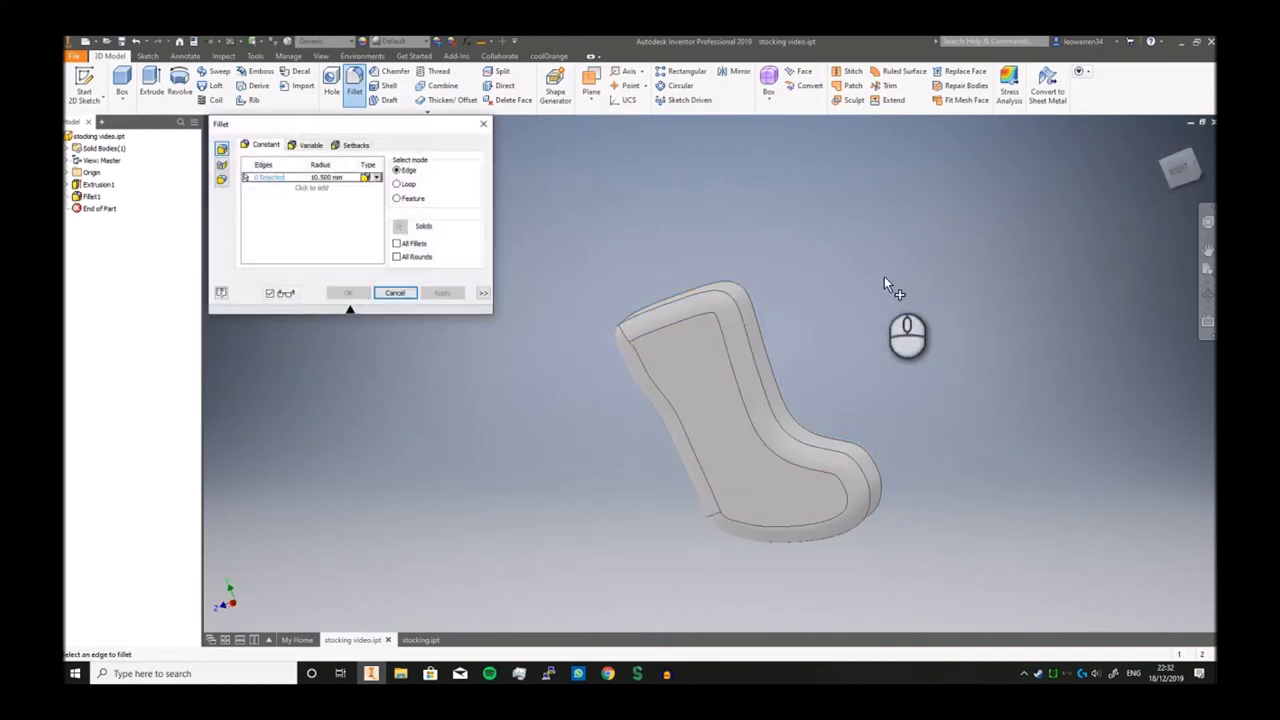
left_click(396, 292)
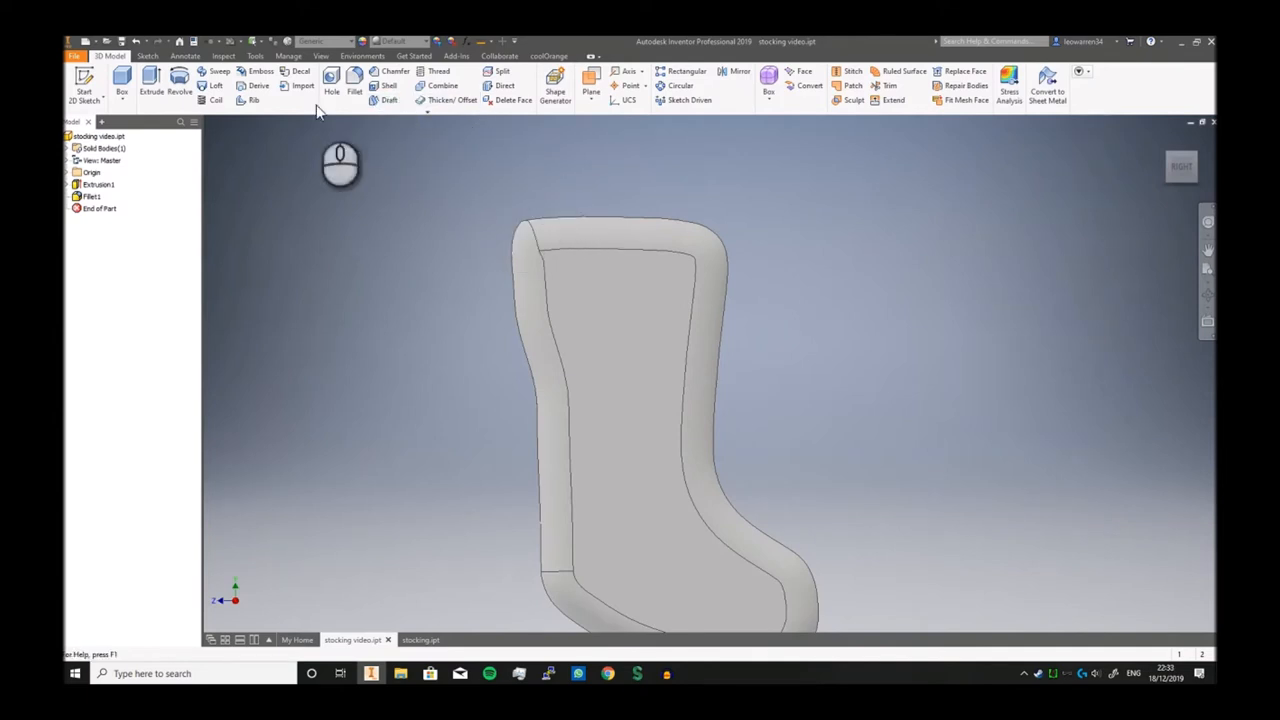
Create a work plane offset from an origin plane near the stocking's top
left_click(590, 84)
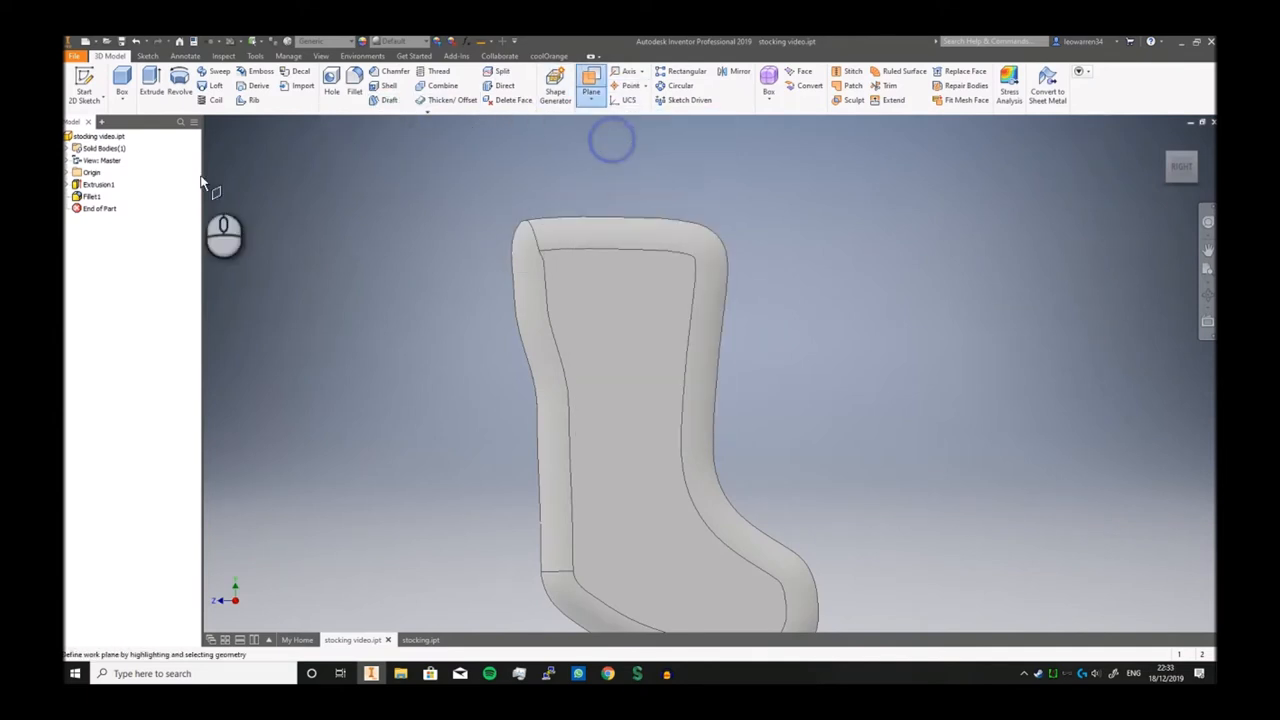
left_click(66, 172)
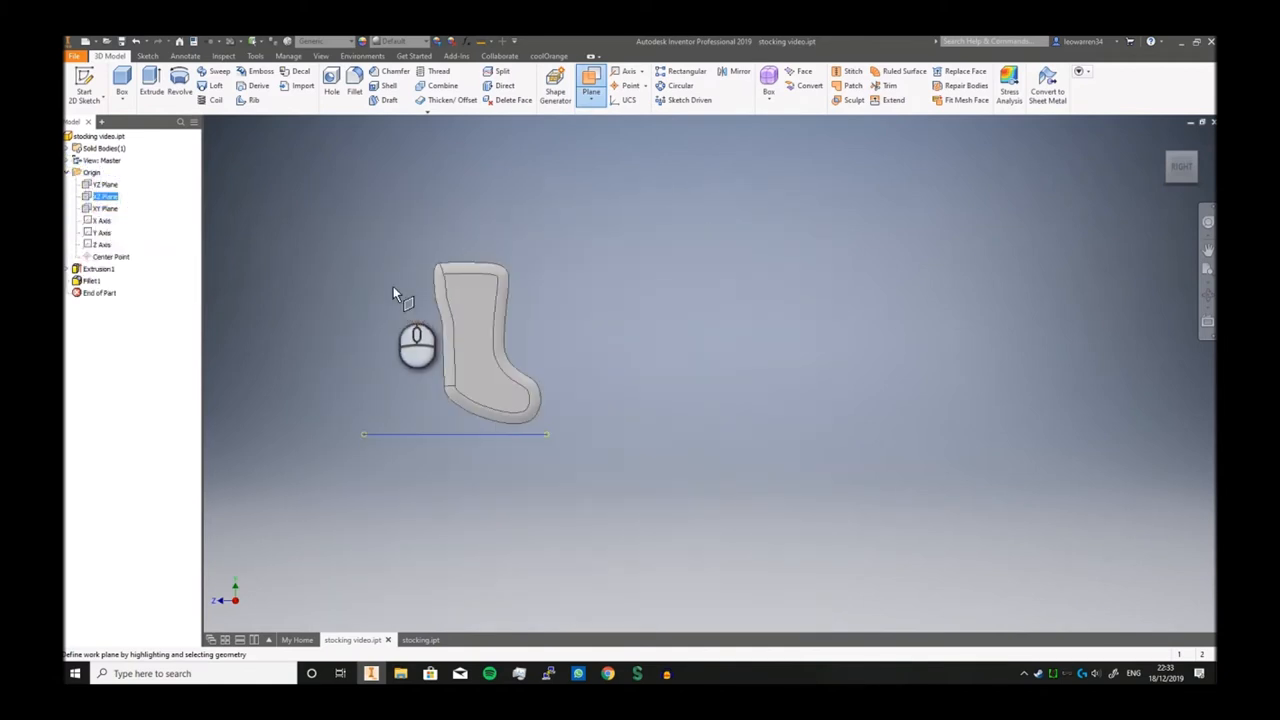
left_click(470, 290)
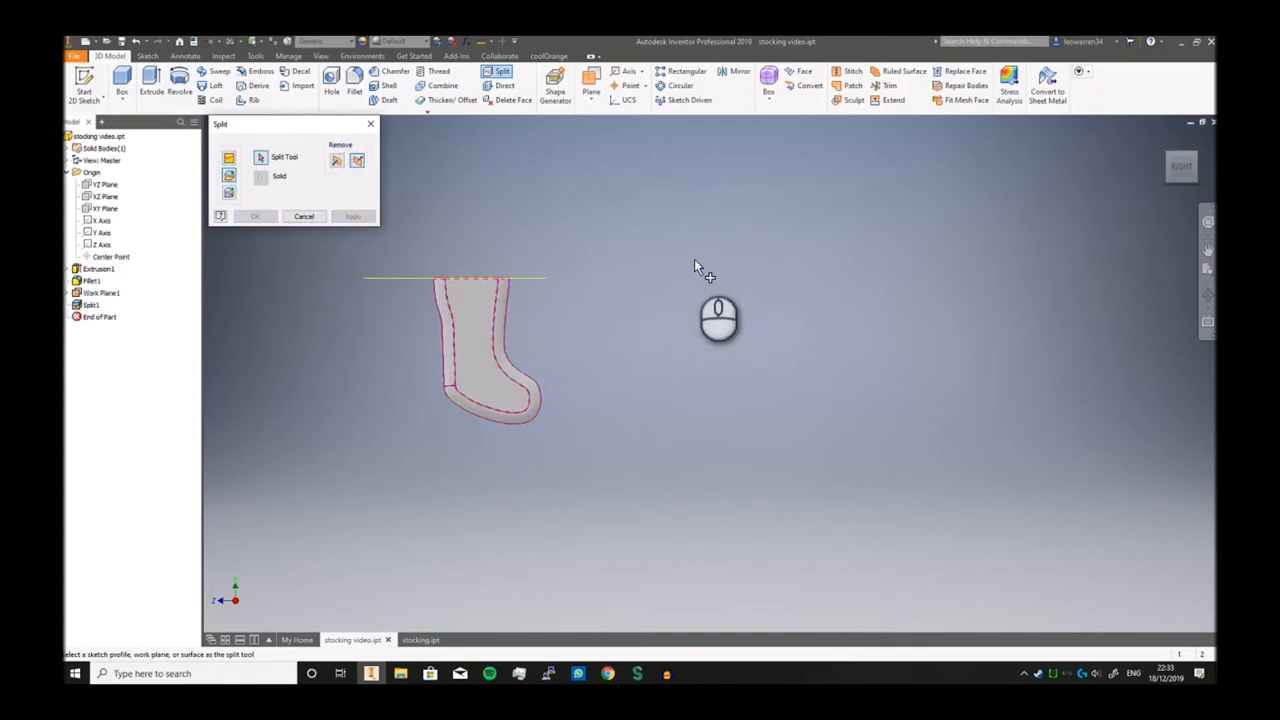
Split the stocking solid at the work plane and select the split feature
left_click(304, 216)
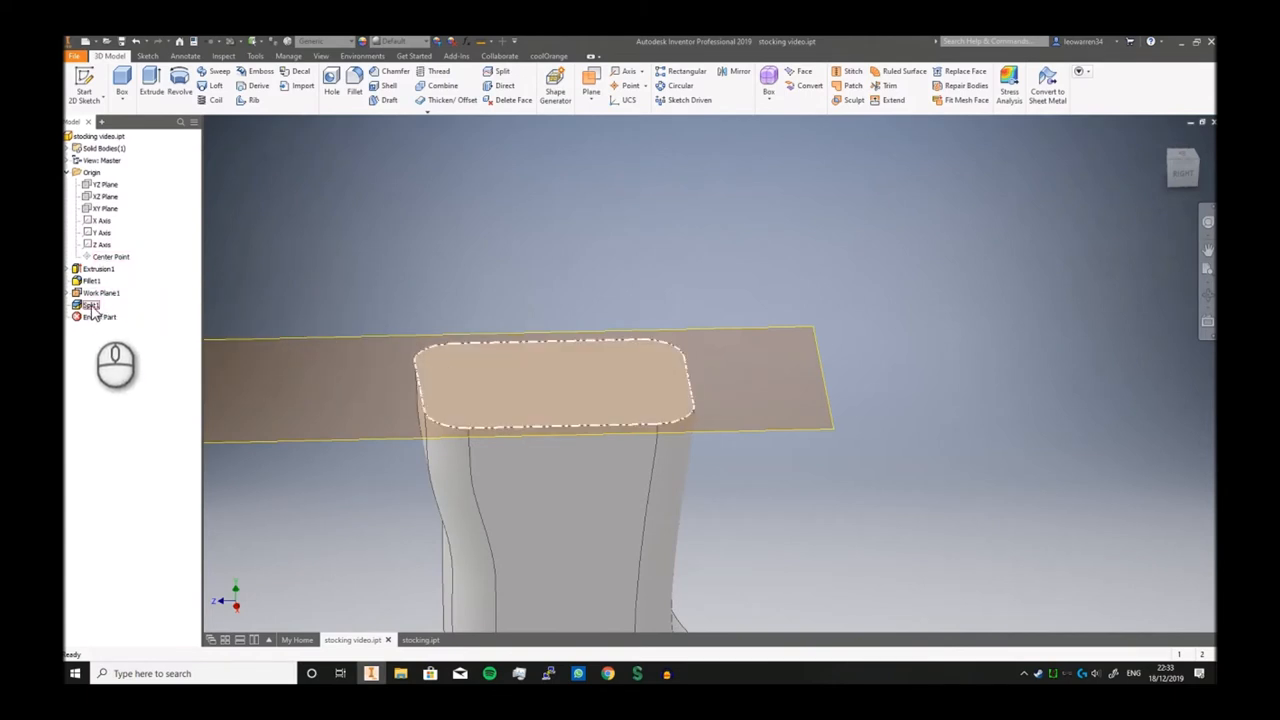
left_click(90, 304)
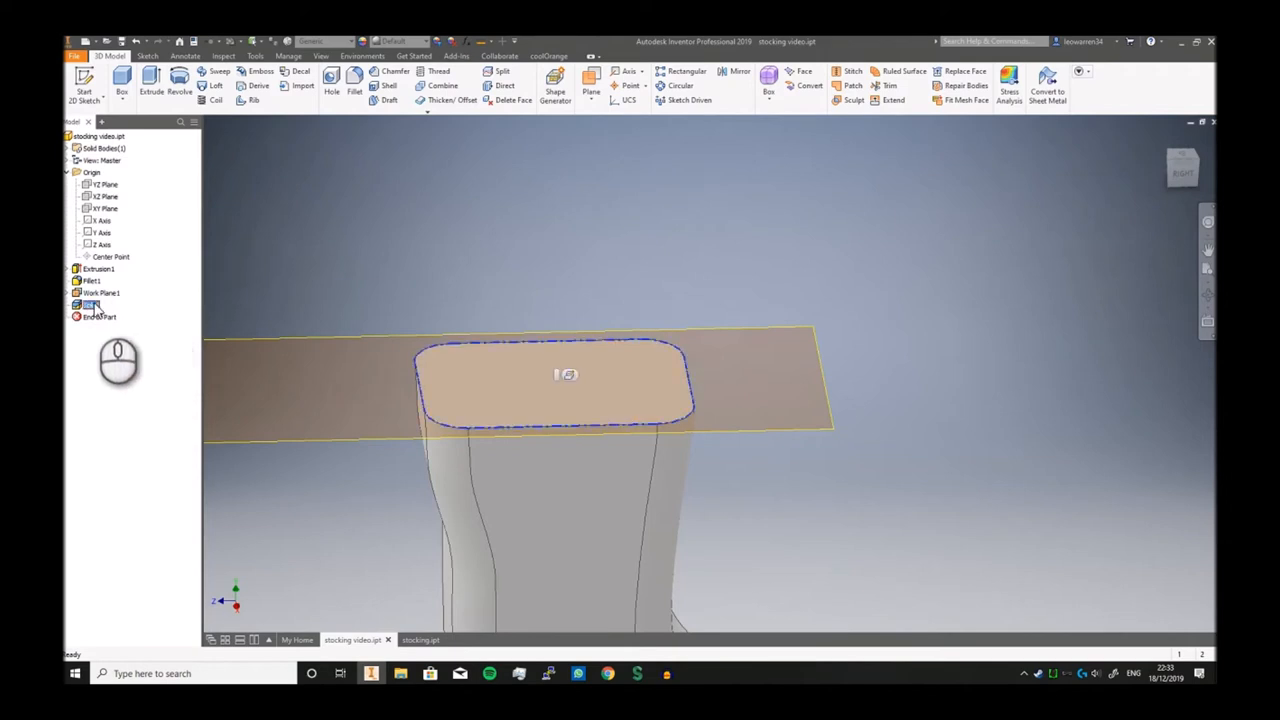
right_click(96, 292)
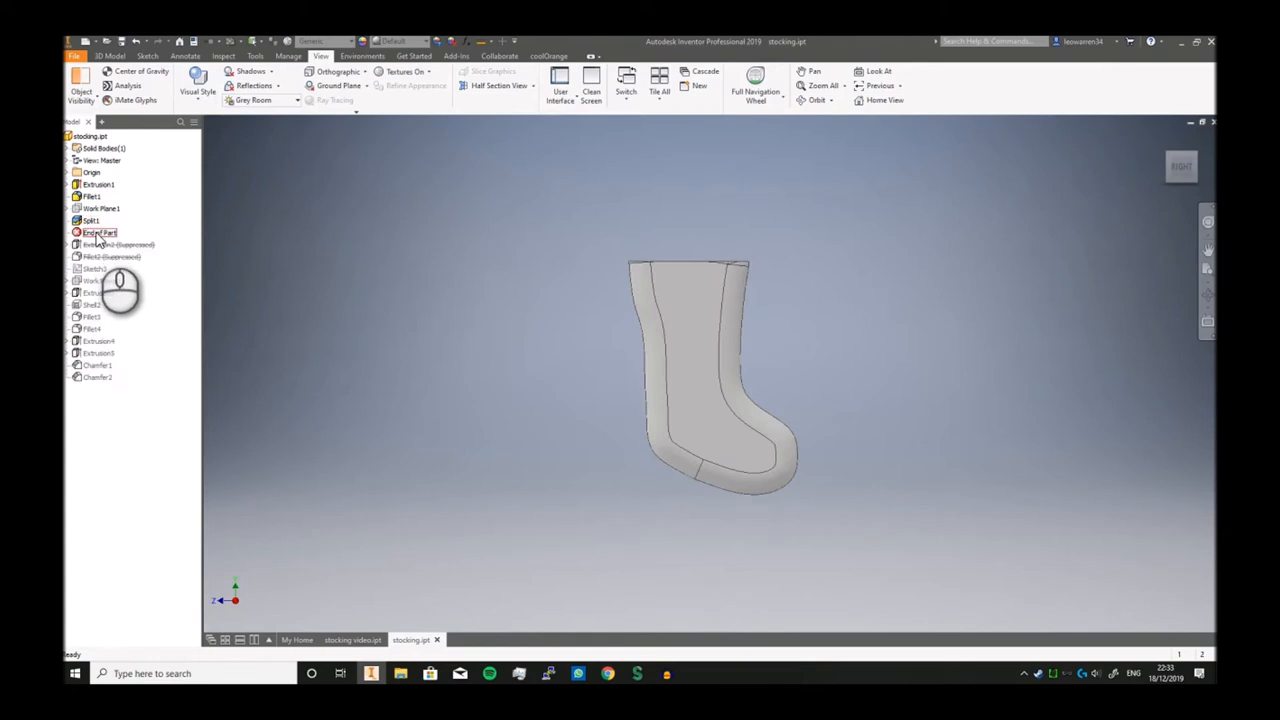
Return to the stocking video part showing the split top section
left_click(112, 244)
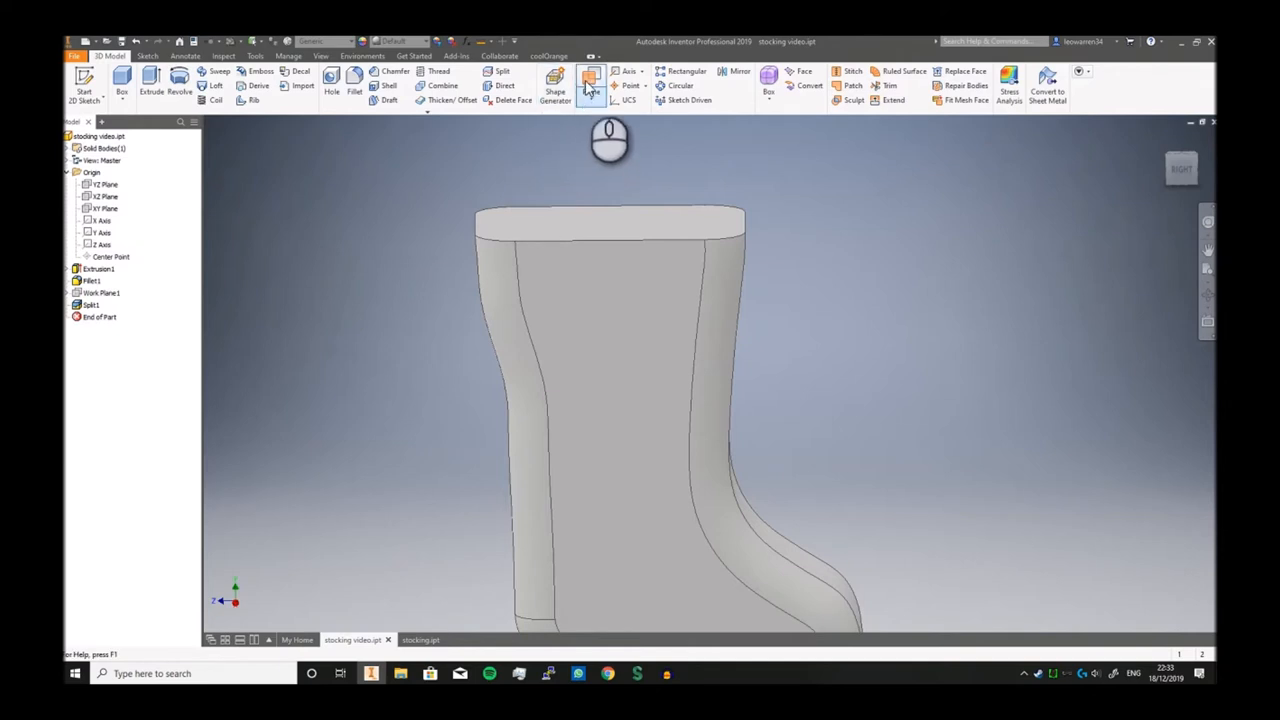
Sketch an offset cuff profile from the projected top-face outline and start extruding it
left_click(590, 84)
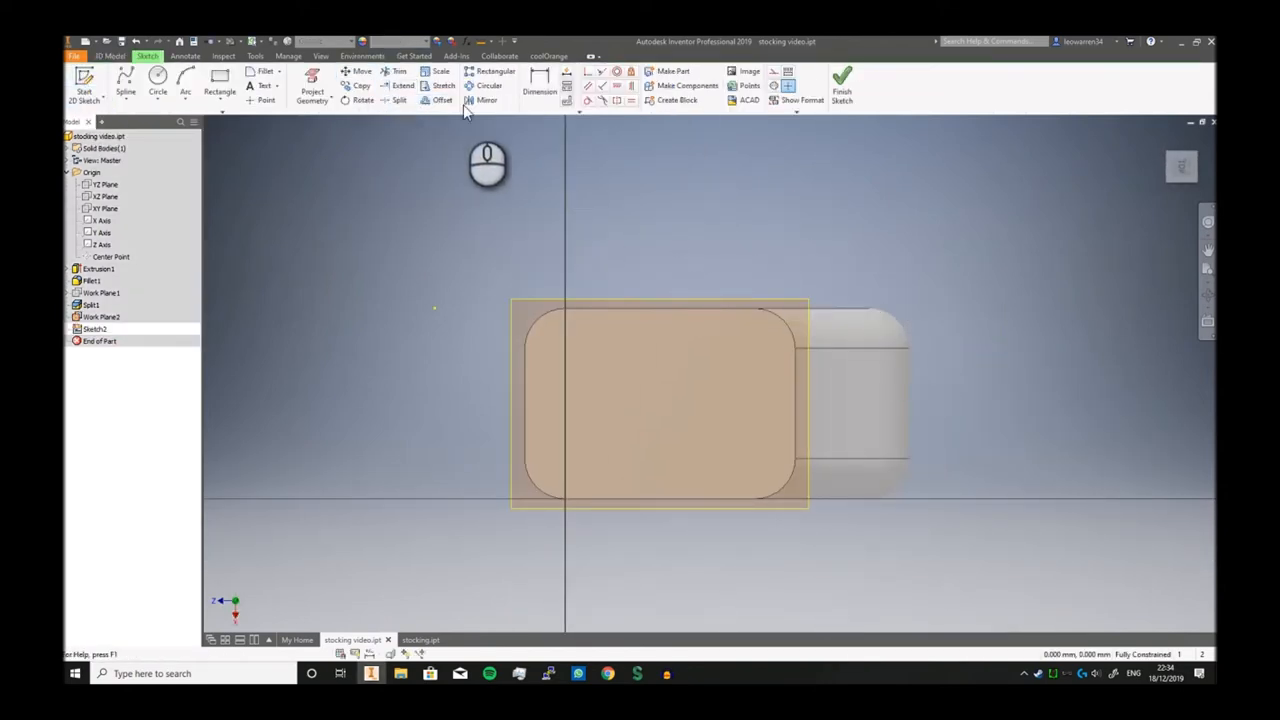
left_click(312, 92)
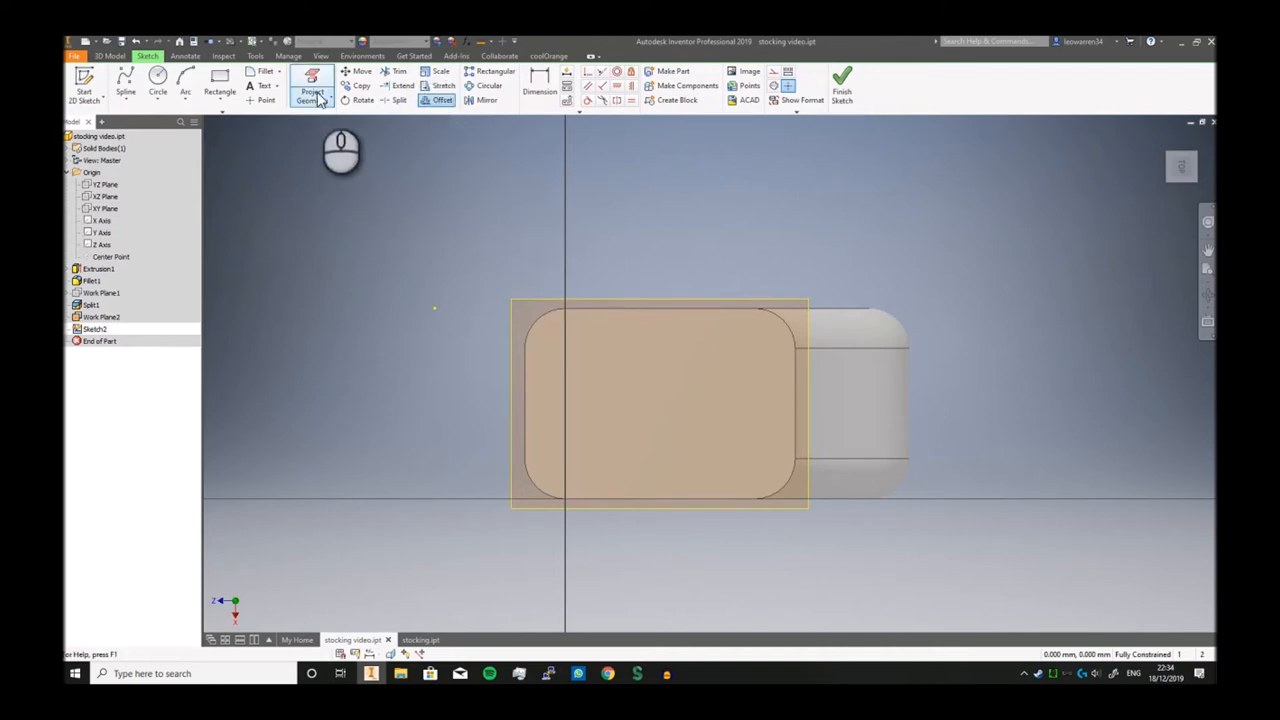
left_click(312, 90)
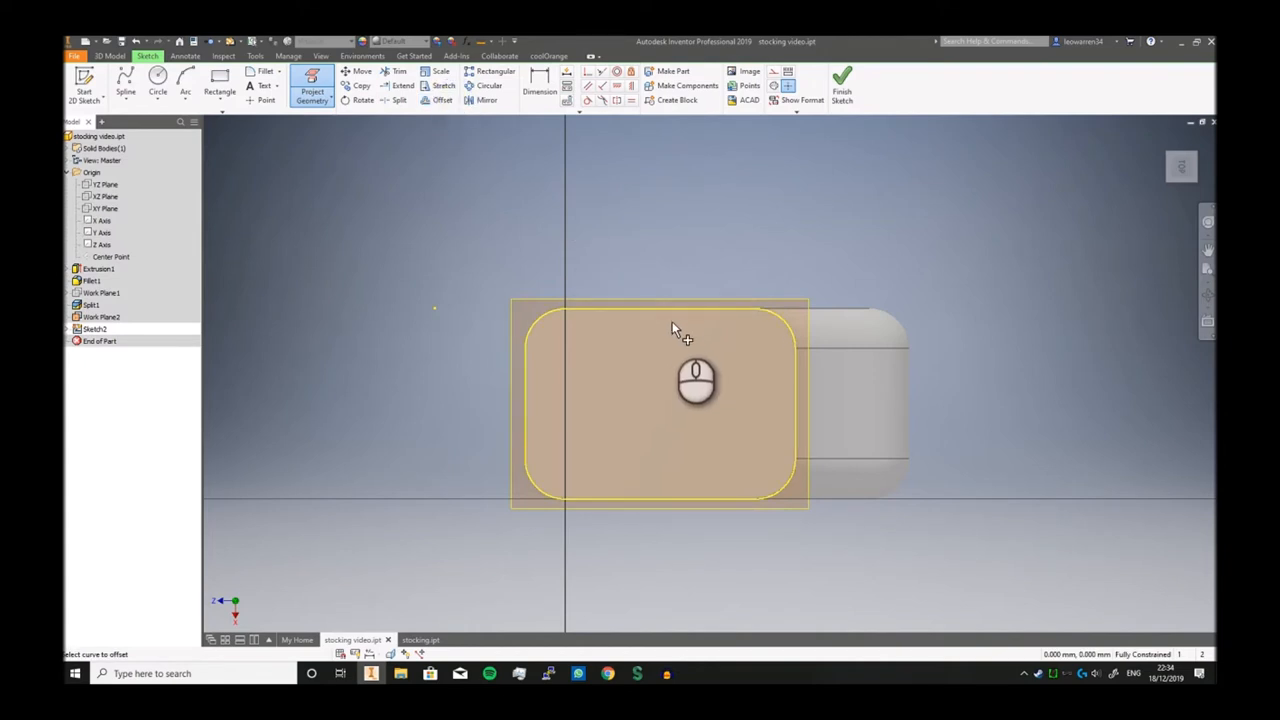
left_click(440, 100)
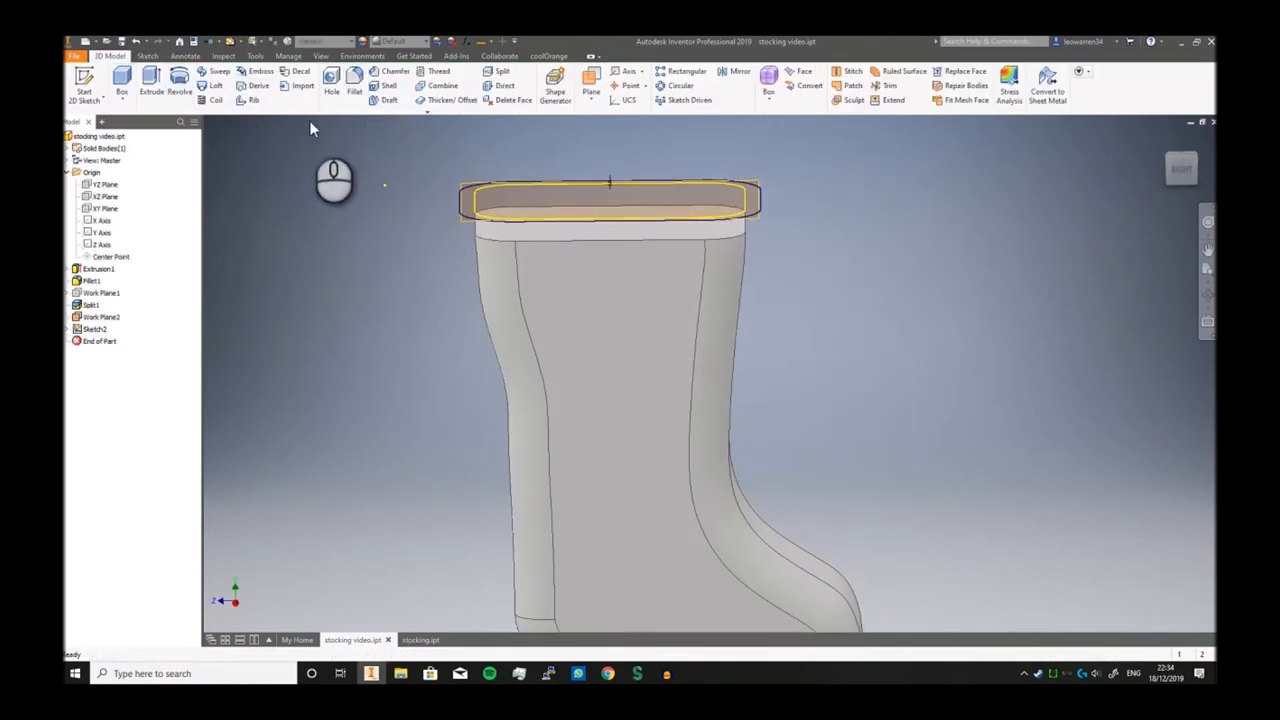
left_click(216, 86)
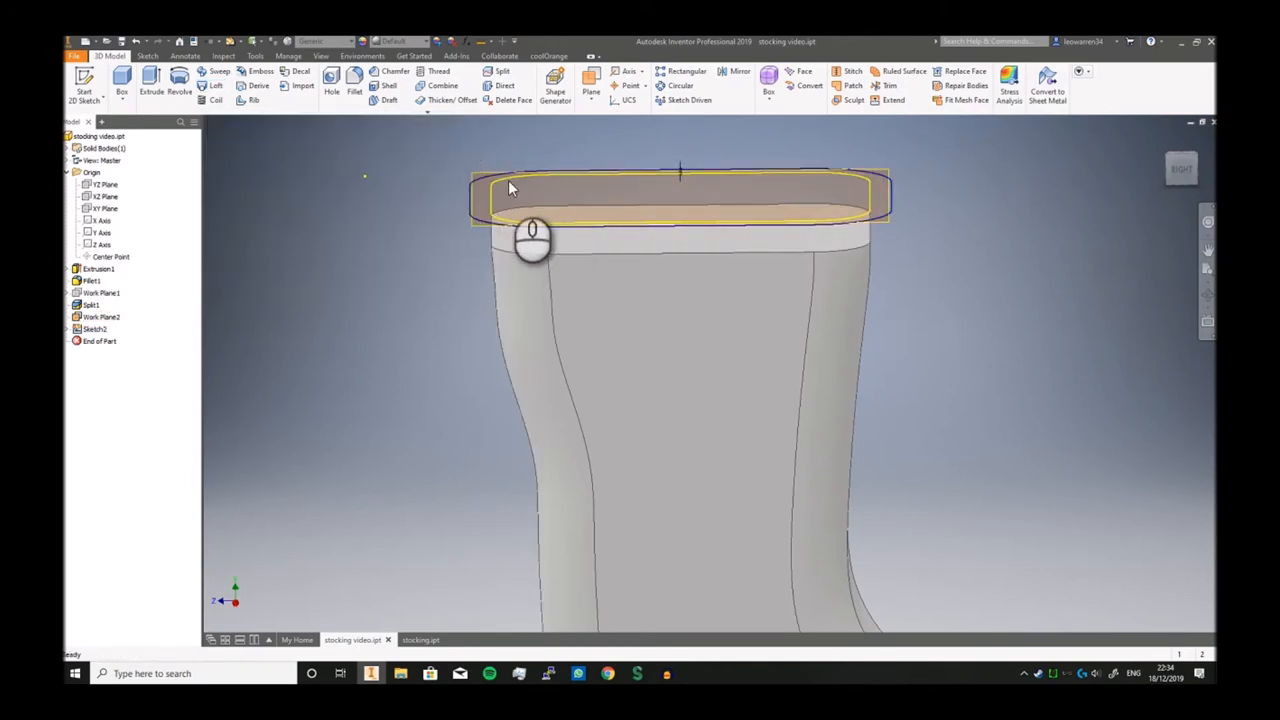
left_click(152, 84)
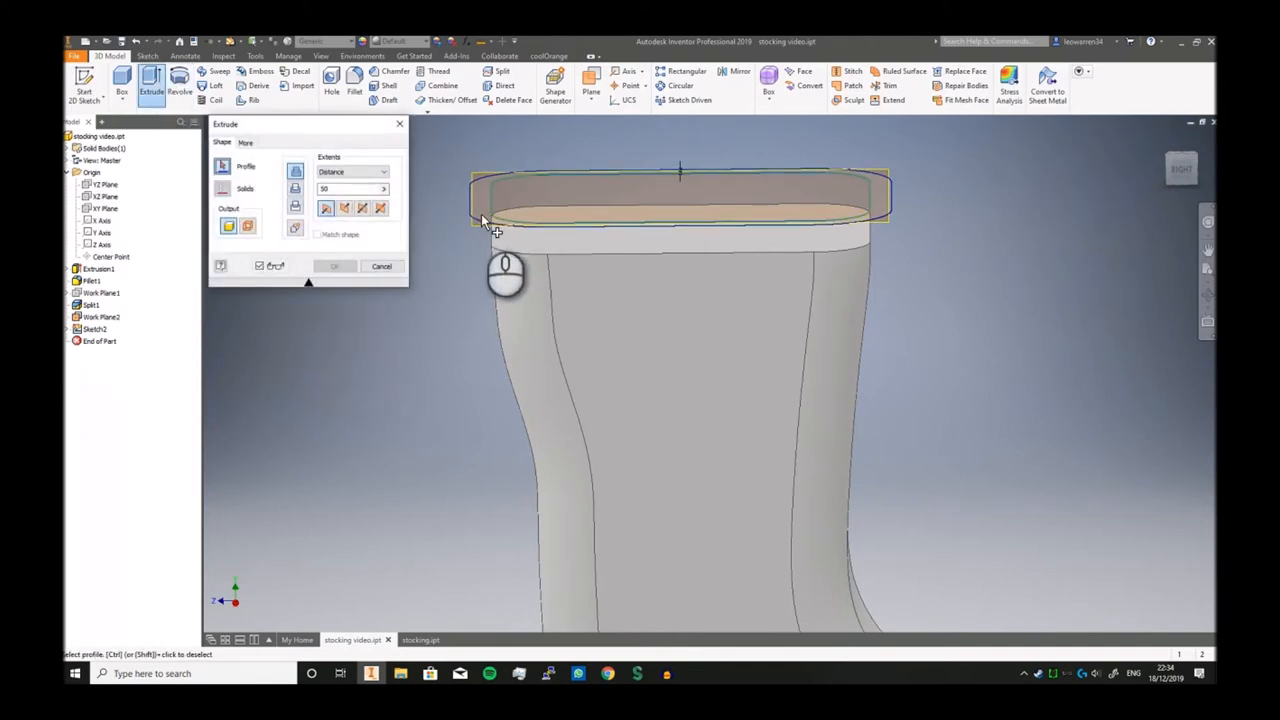
Extrude the cuff profile 20 downward around the top of the boot
left_click(484, 218)
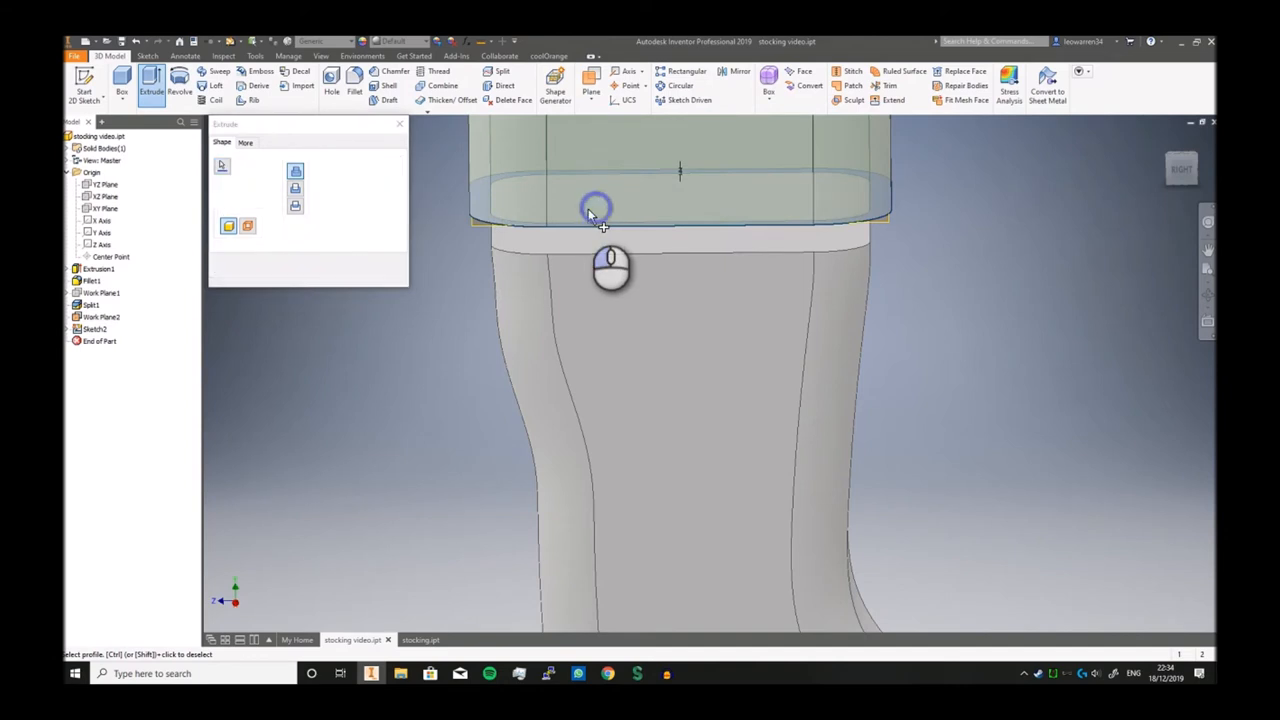
left_click(596, 210)
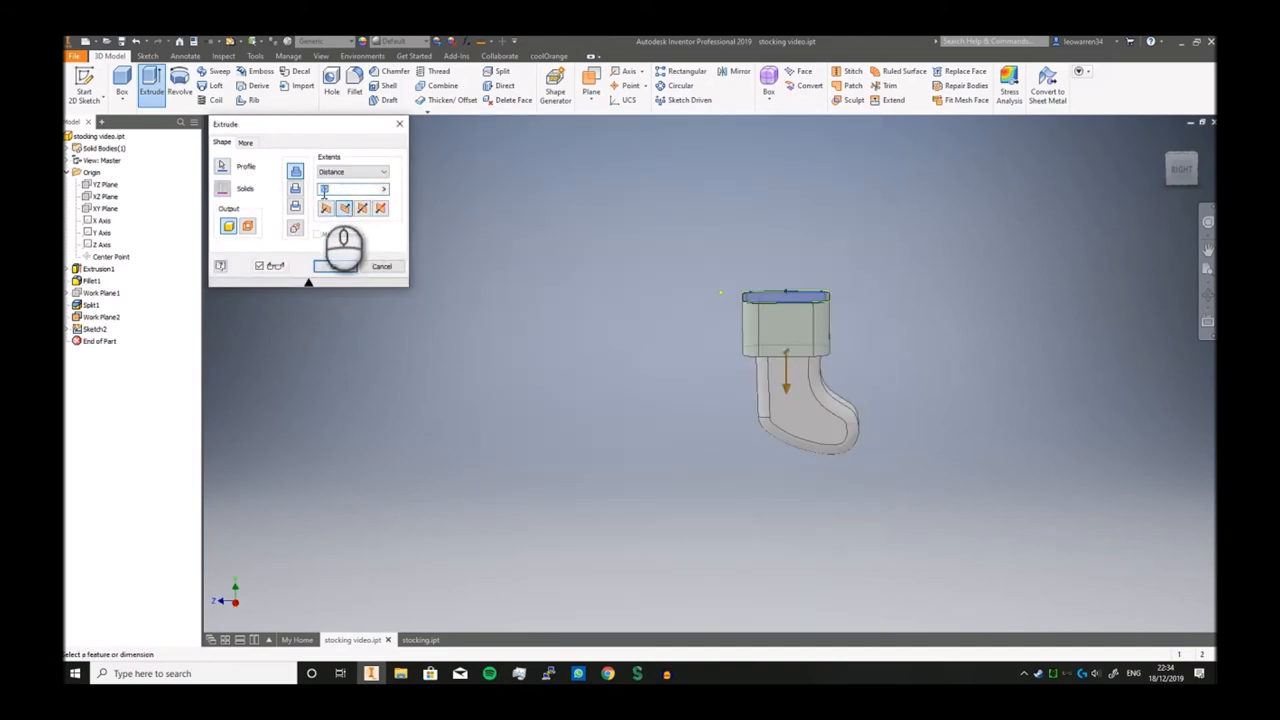
type("20")
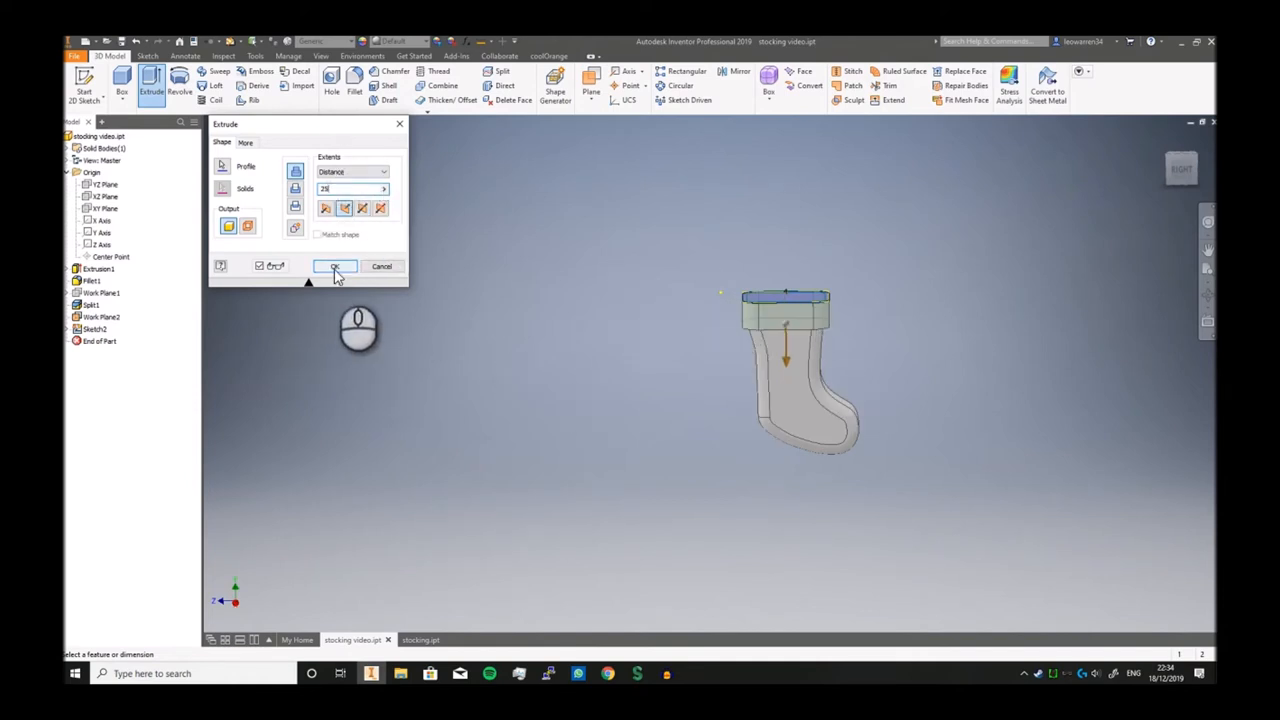
left_click(336, 266)
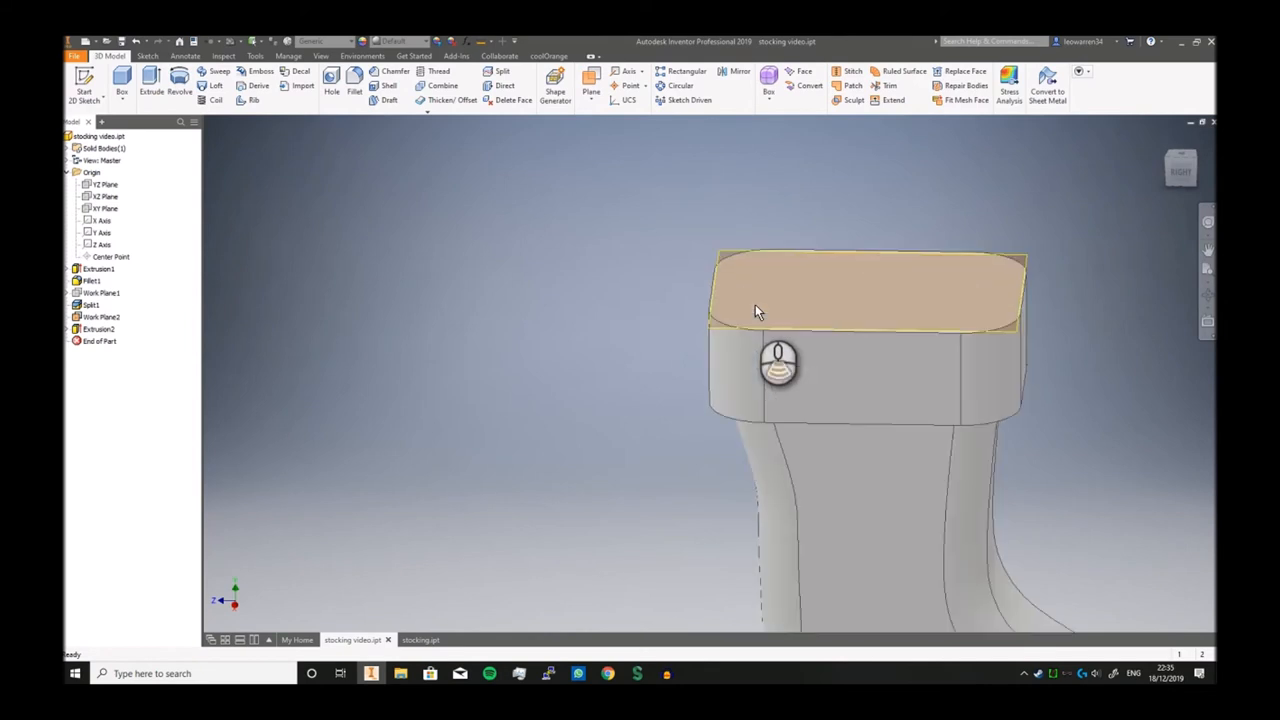
Shell the boot into a thin-walled hollow with the top face left open
right_click(100, 316)
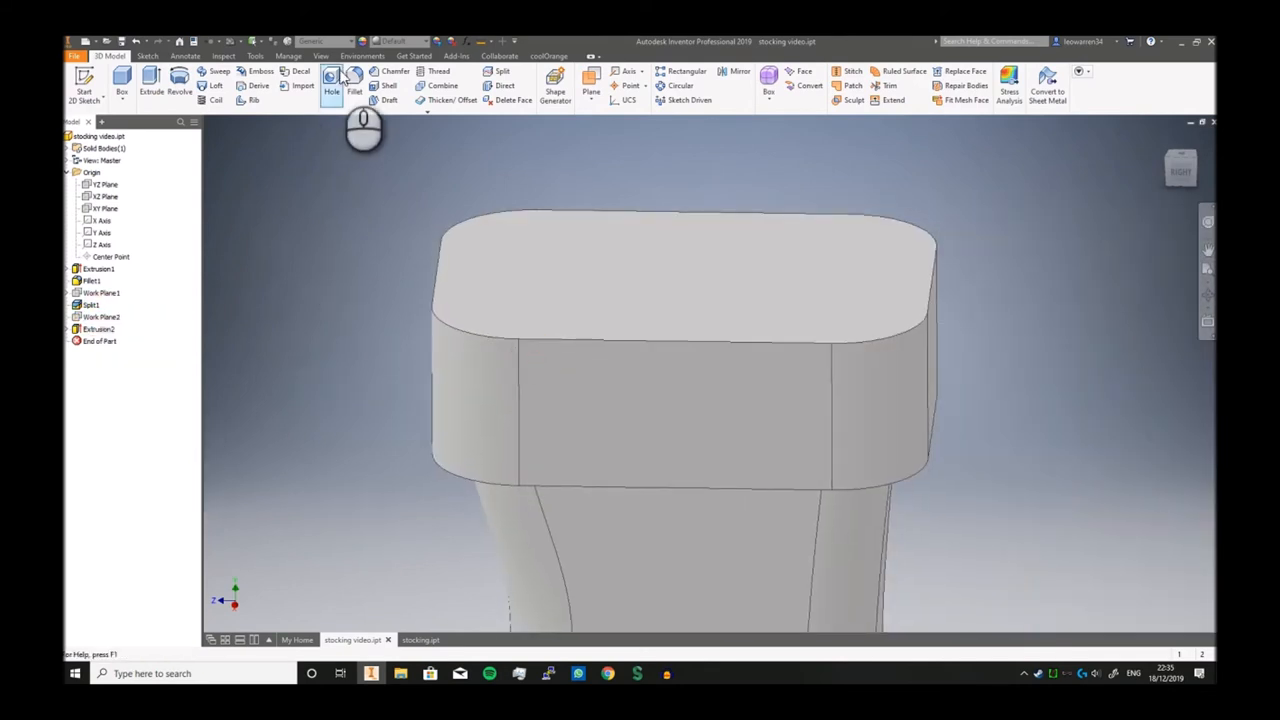
left_click(388, 84)
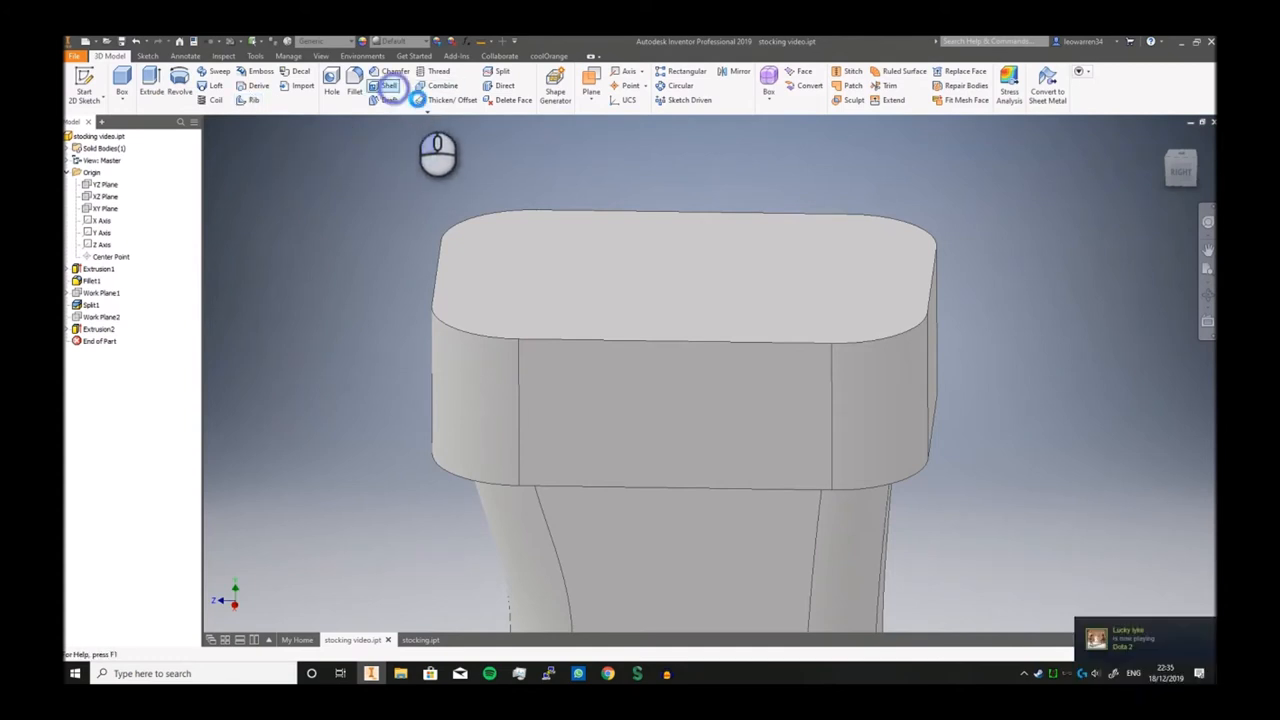
left_click(388, 84)
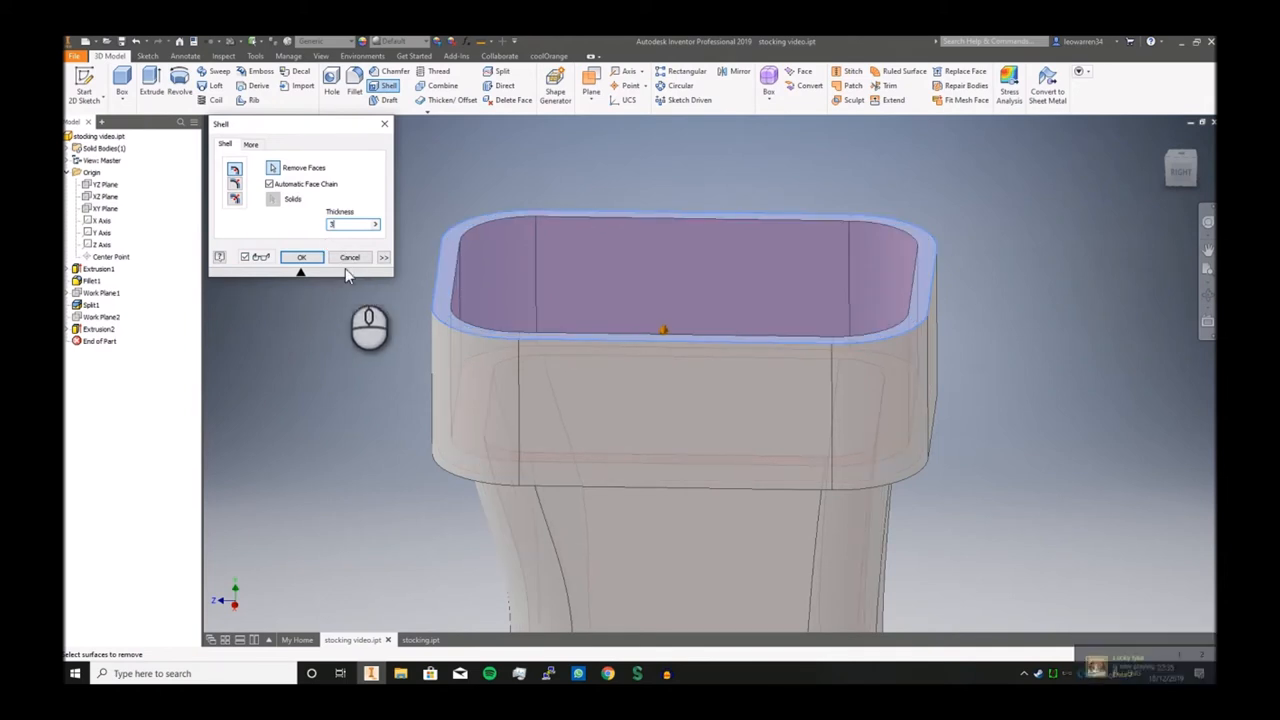
left_click(300, 256)
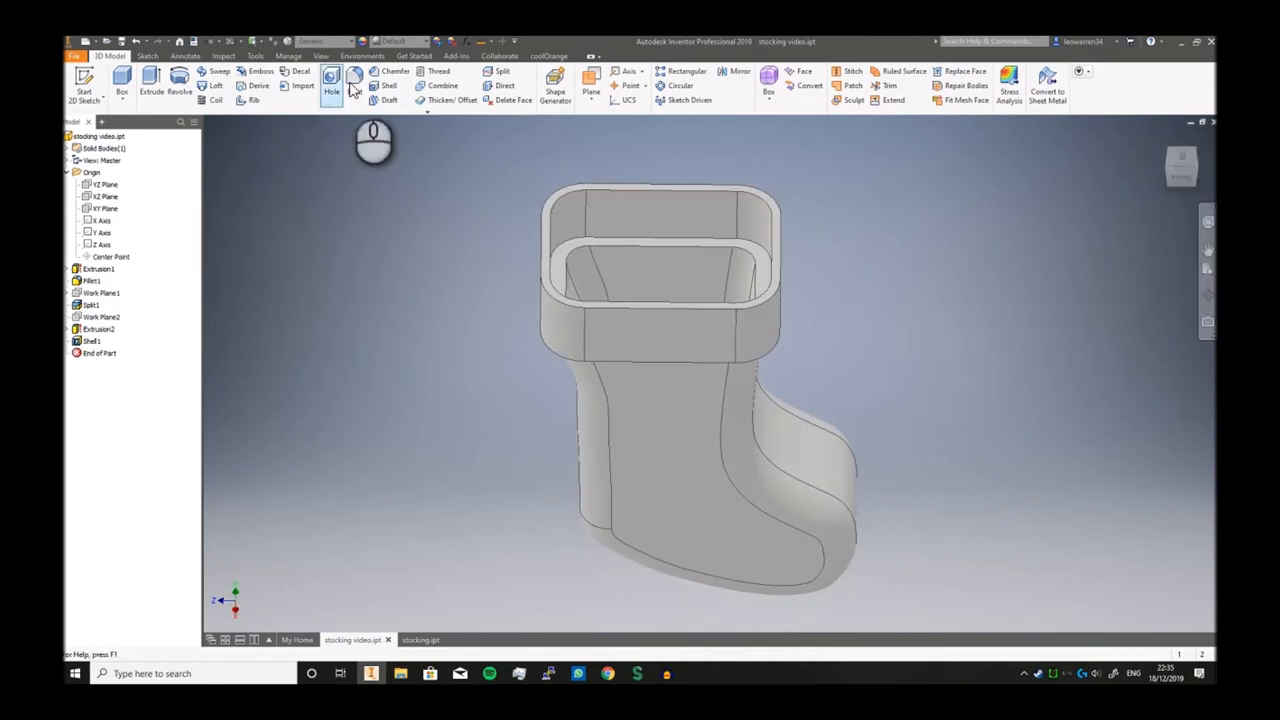
Add a small fillet to the inner rim edge of the boot's open top
left_click(354, 82)
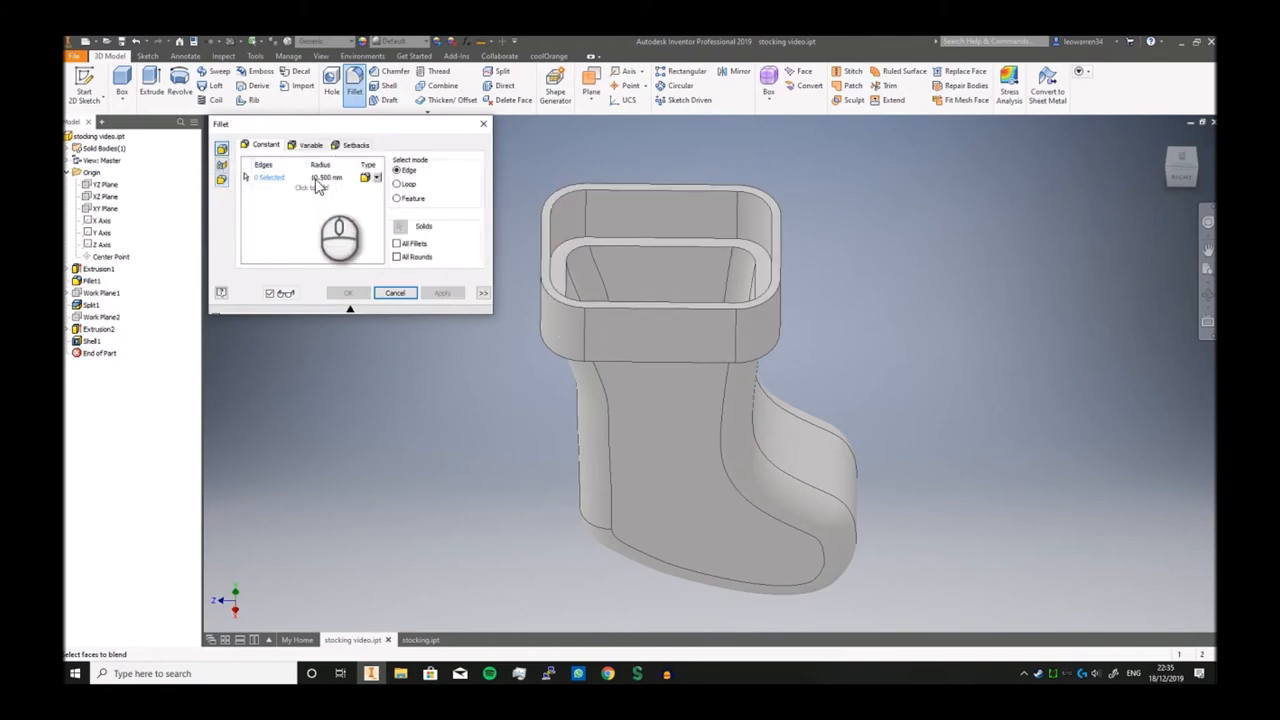
left_click(560, 204)
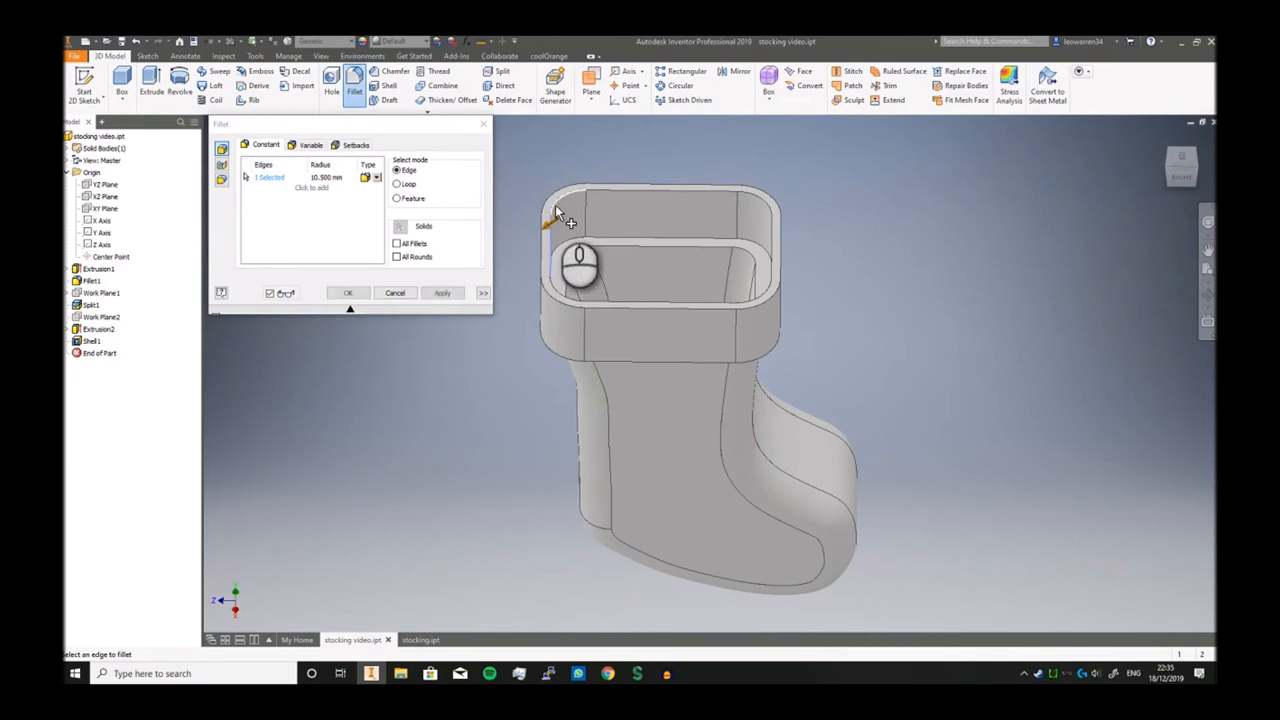
left_click(760, 196)
type("1.5")
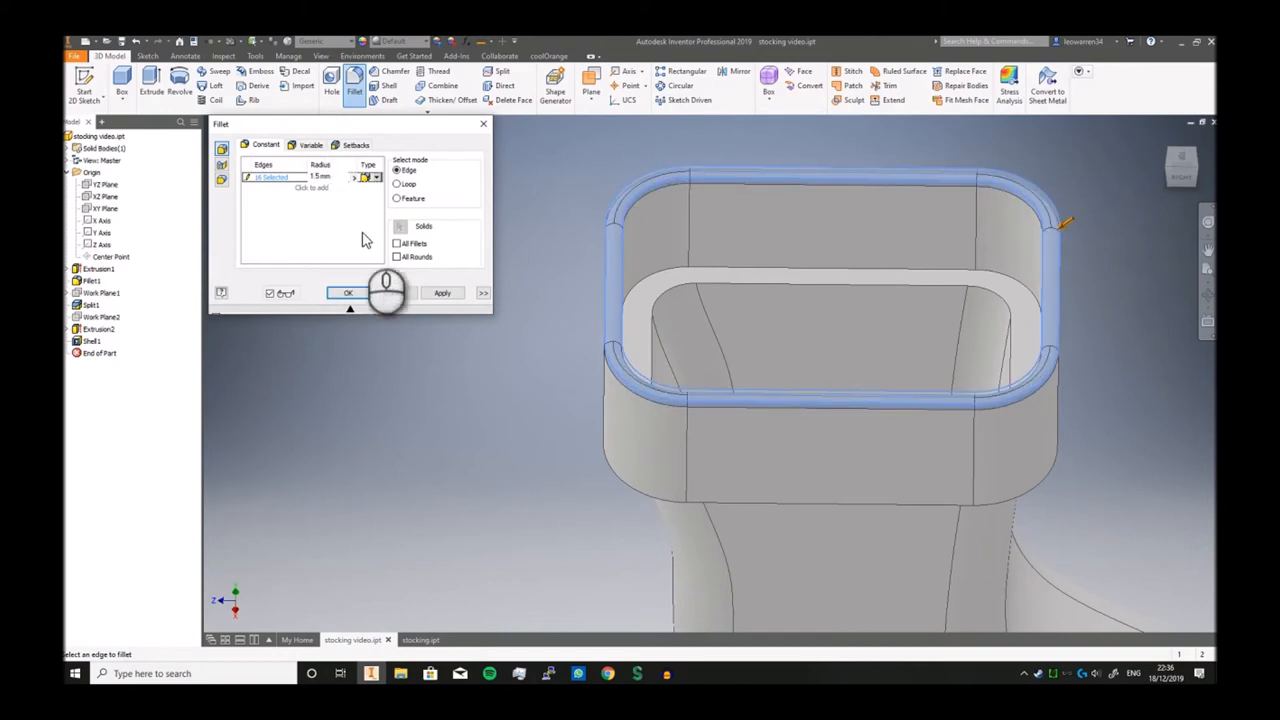
left_click(348, 292)
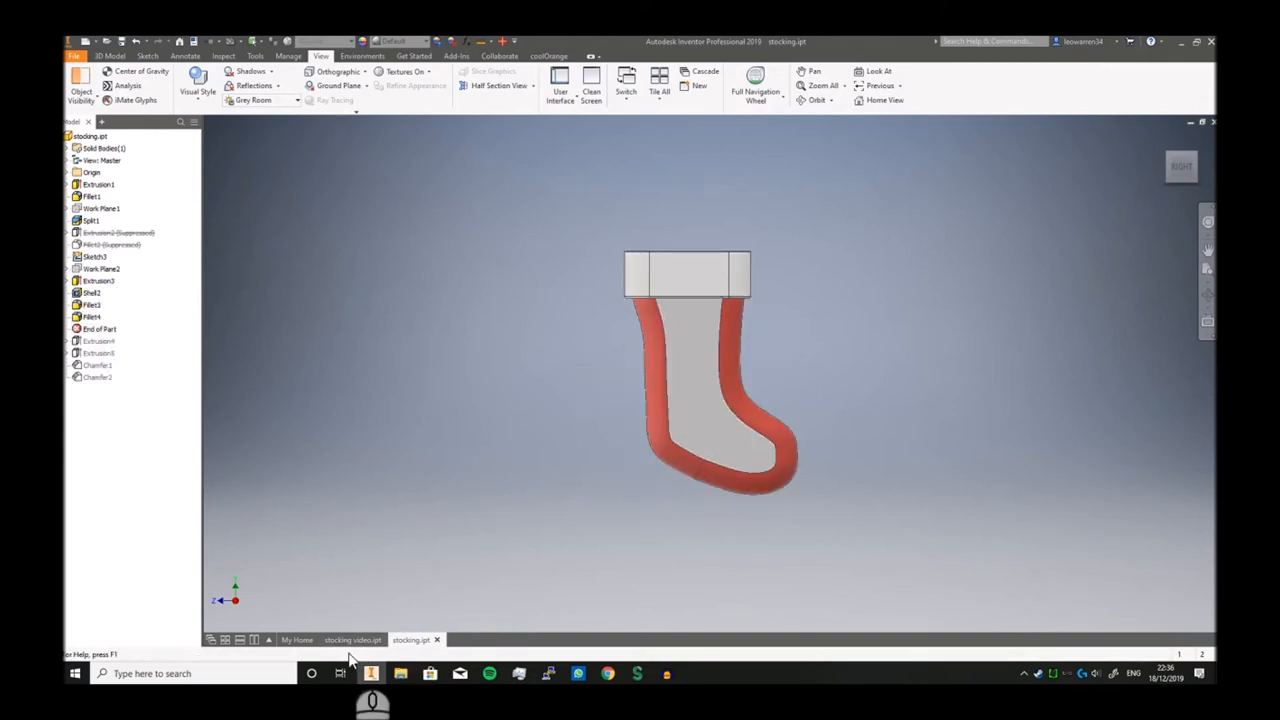
Return to the working part and start a second fillet on the boot's outer edges
left_click(98, 352)
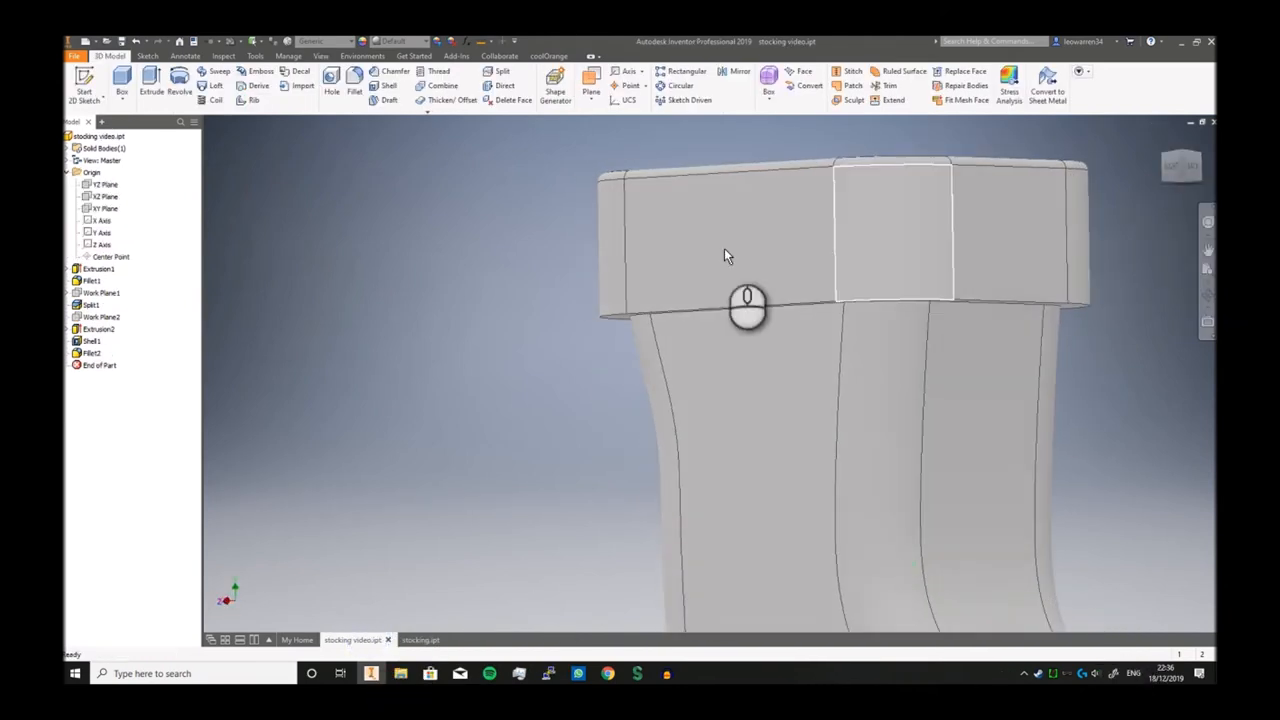
left_click(354, 84)
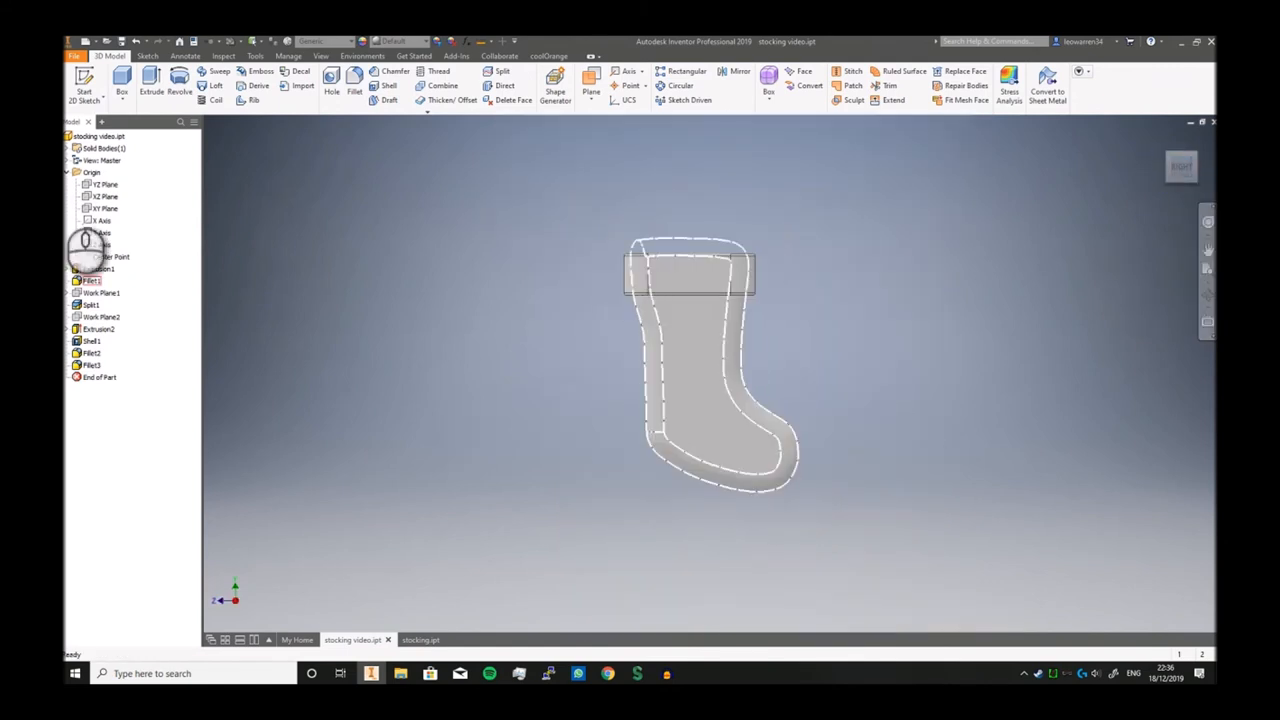
Sketch a three-tier triangle tree with a trunk on the boot's side using lines
left_click(148, 56)
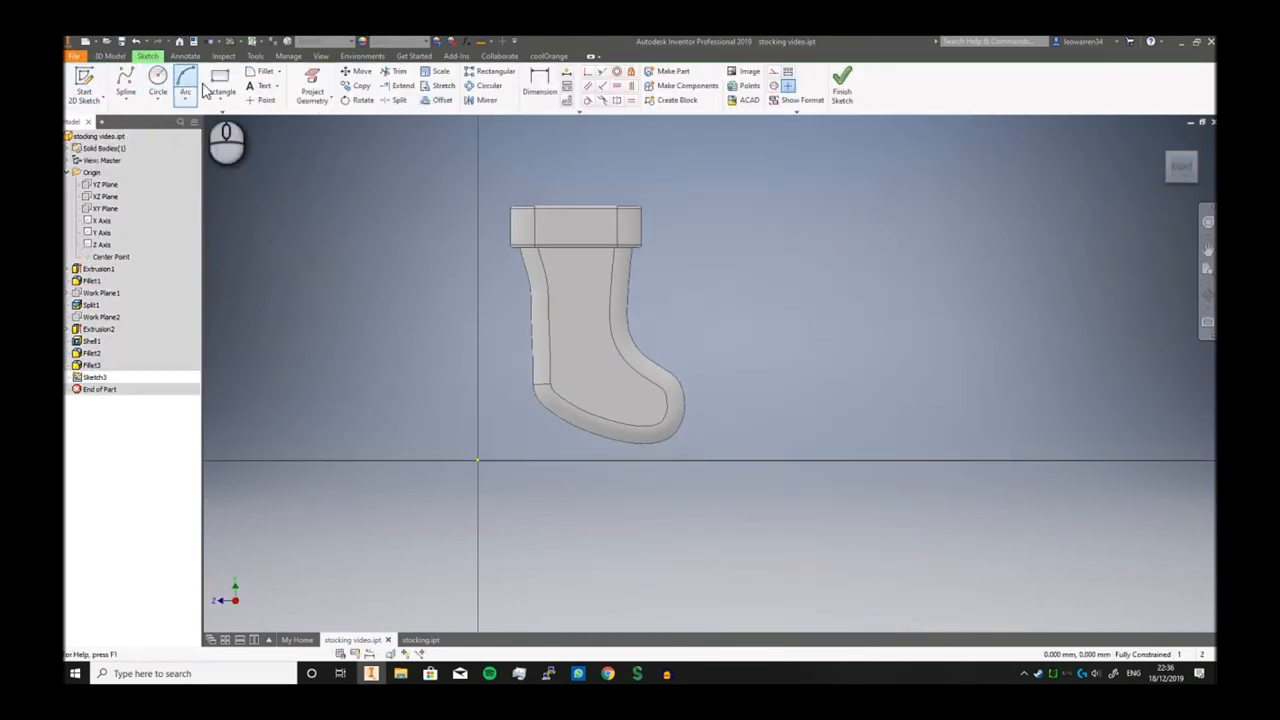
left_click(126, 84)
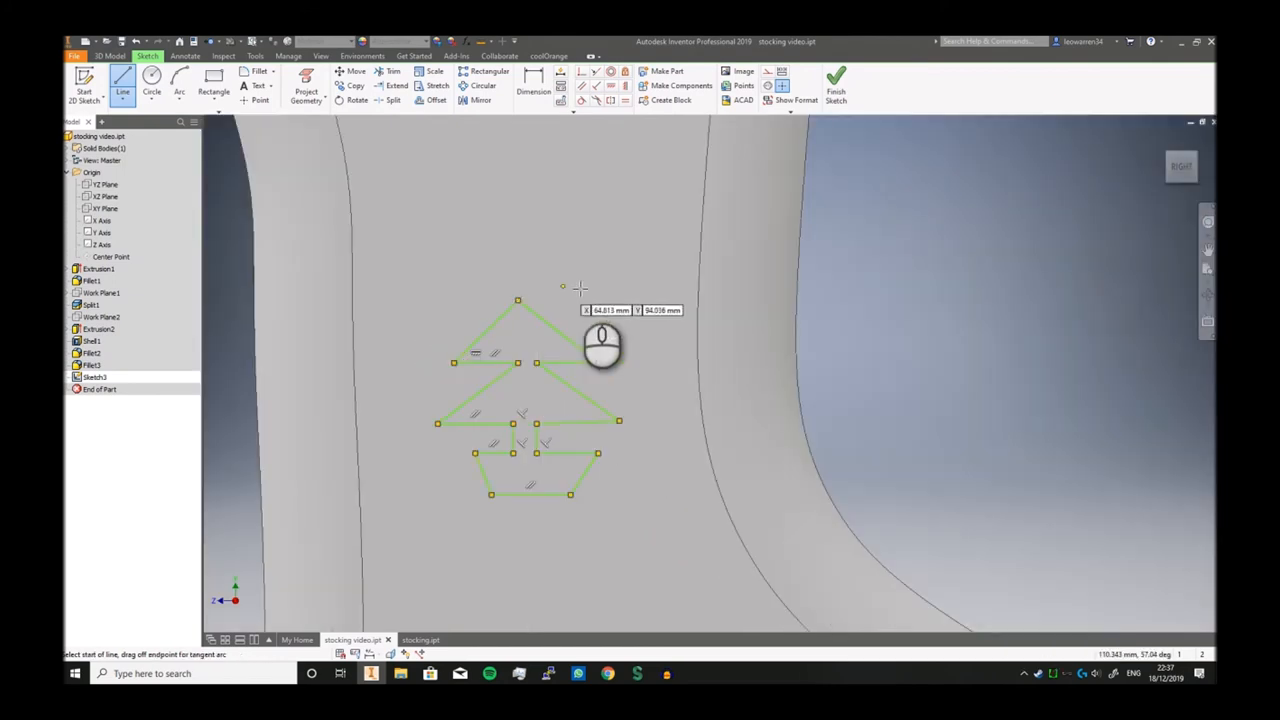
Extrude the finished tree profile into an emblem and chamfer its edges
left_click(836, 92)
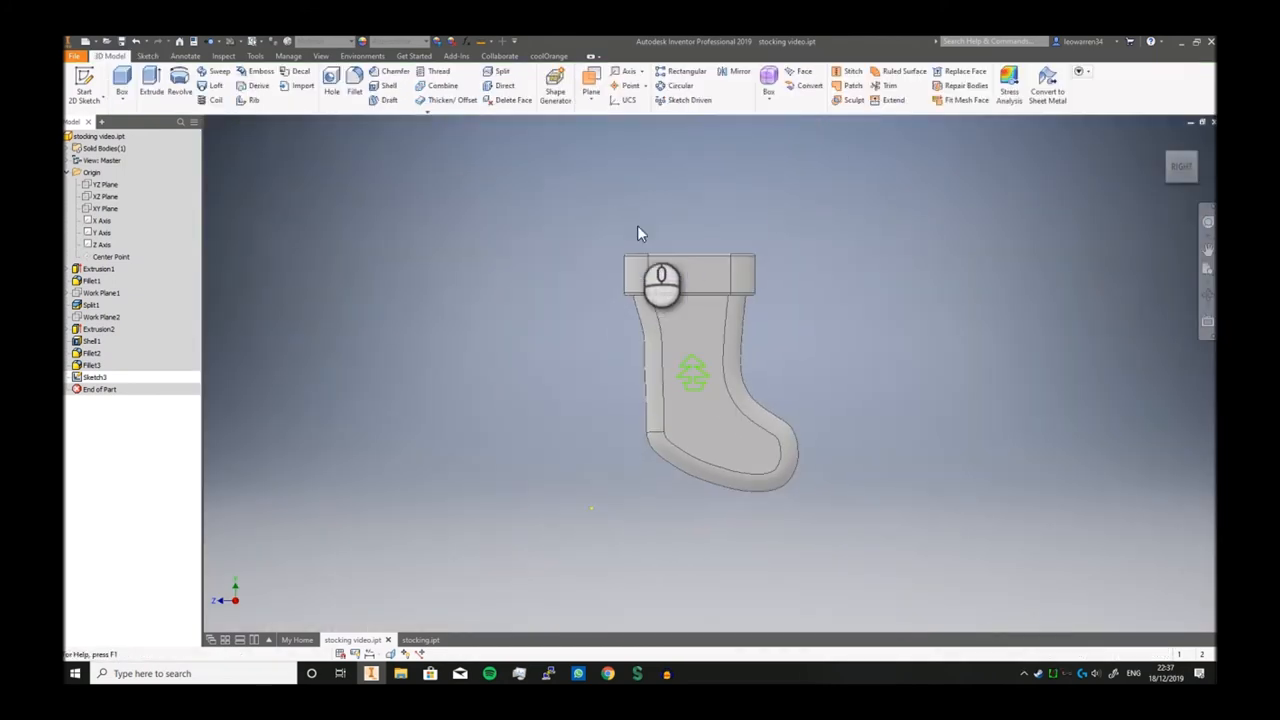
left_click(152, 84)
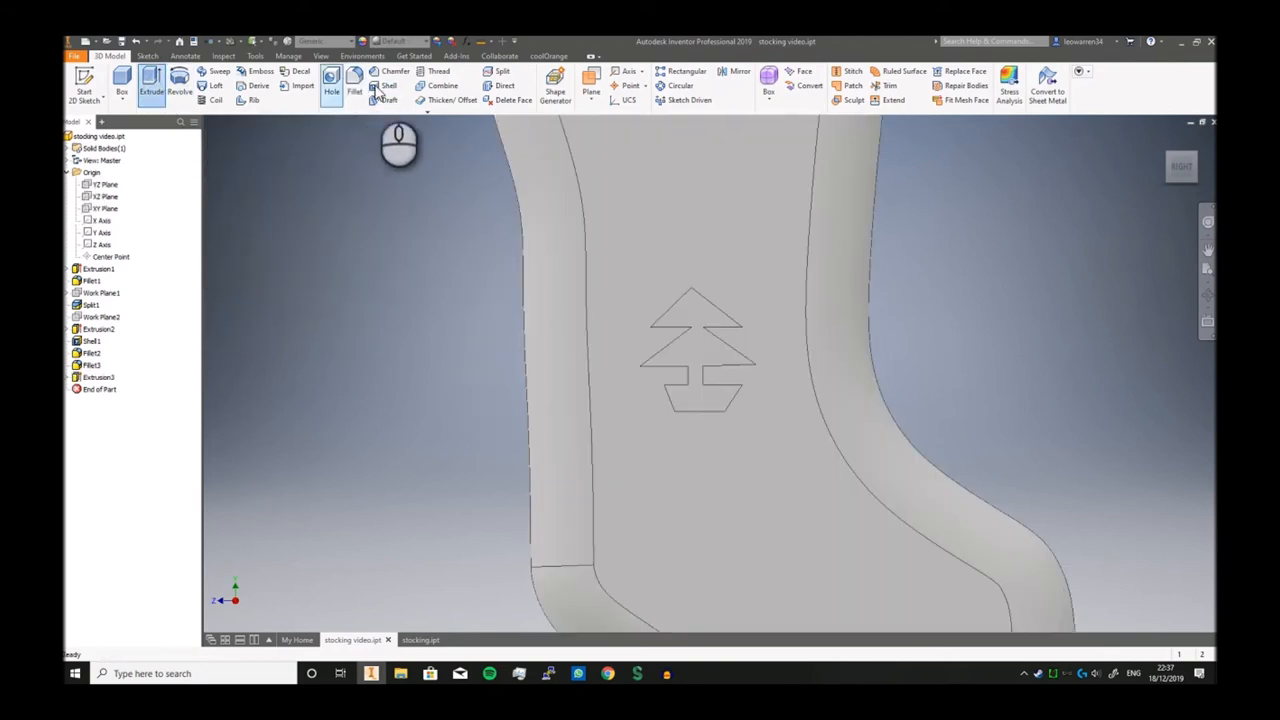
left_click(394, 72)
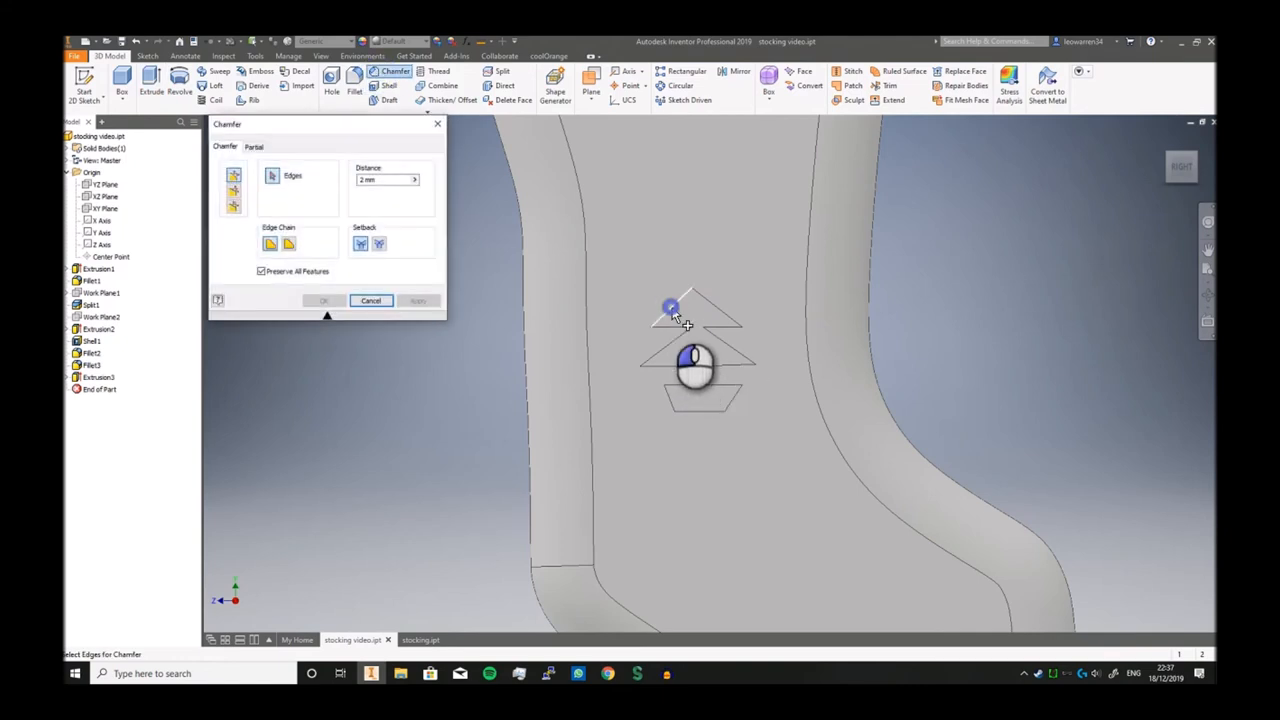
left_click(678, 336)
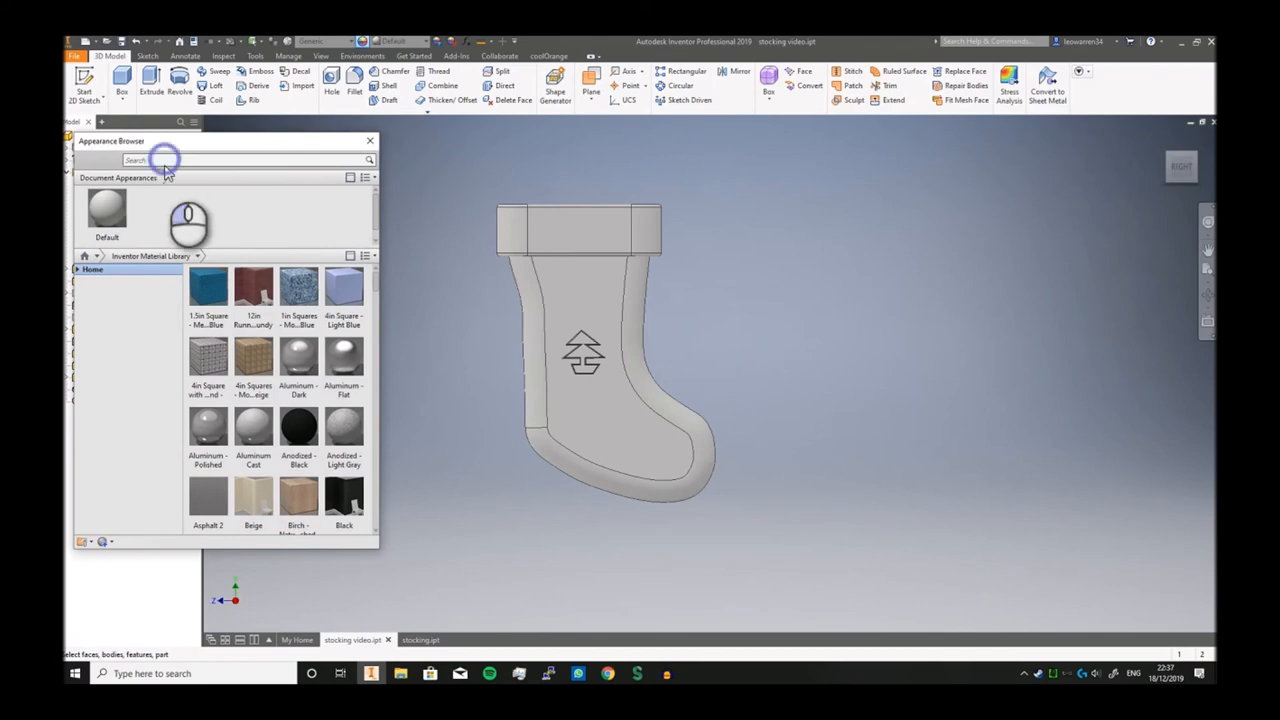
Apply red to the boot, white to the cuff and green to the tree from the Appearance Browser
type("red")
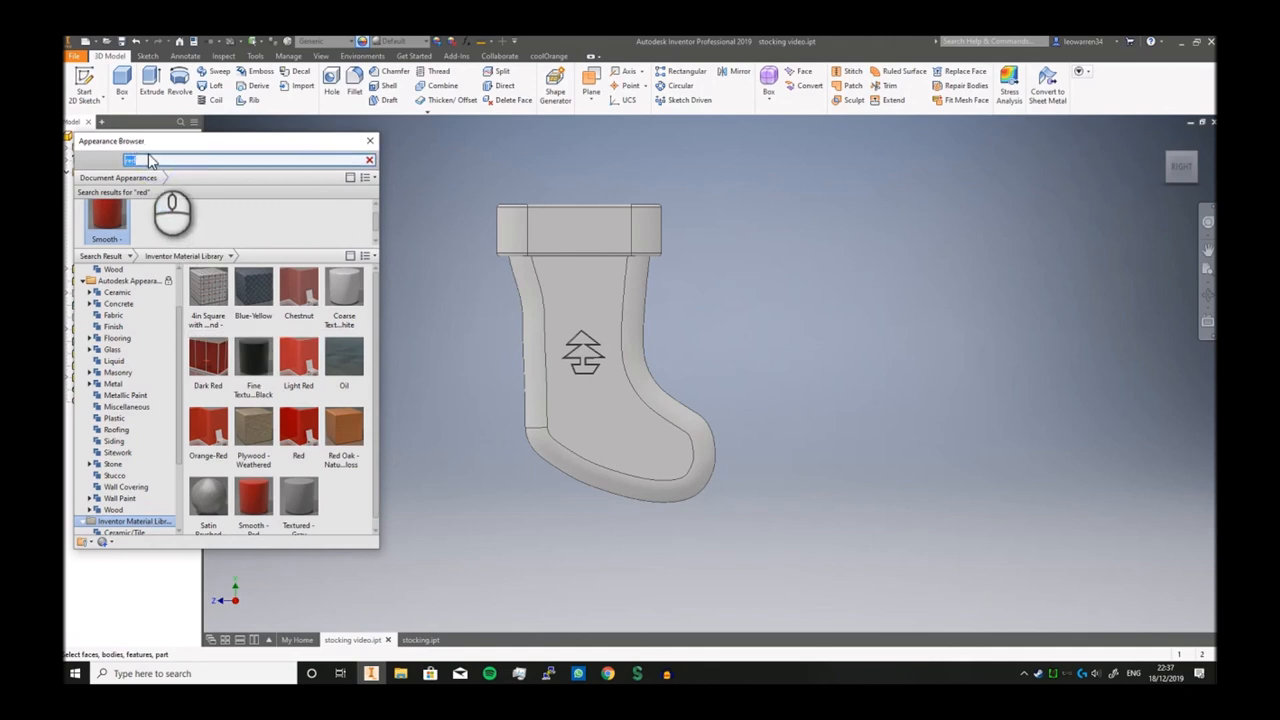
type("white")
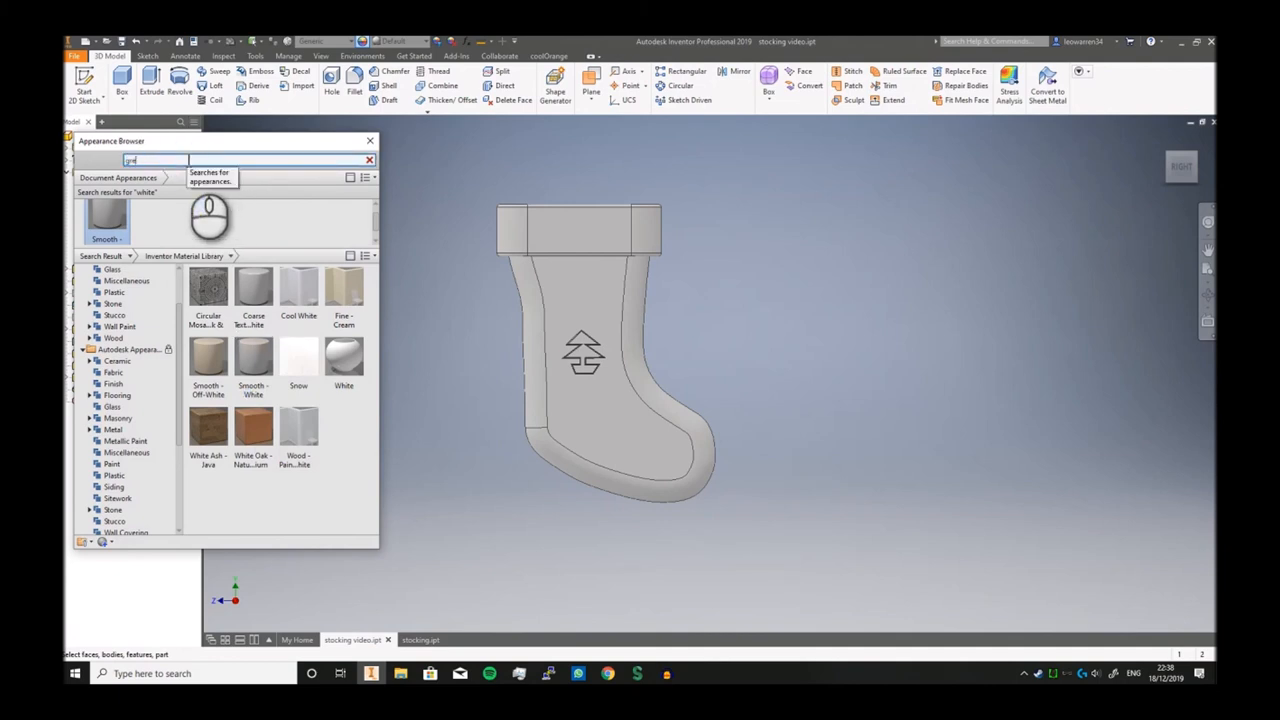
type("green")
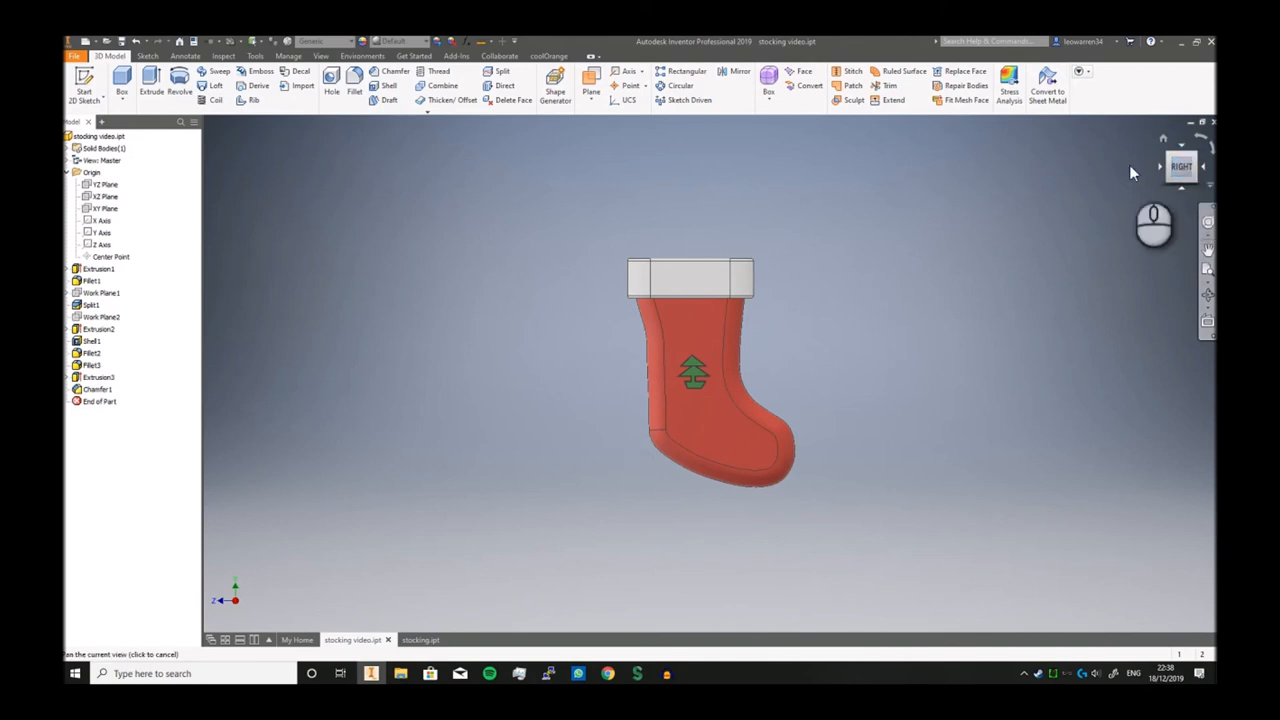
Show the stocking in the Realistic visual style and orbit to inspect it
left_click(288, 56)
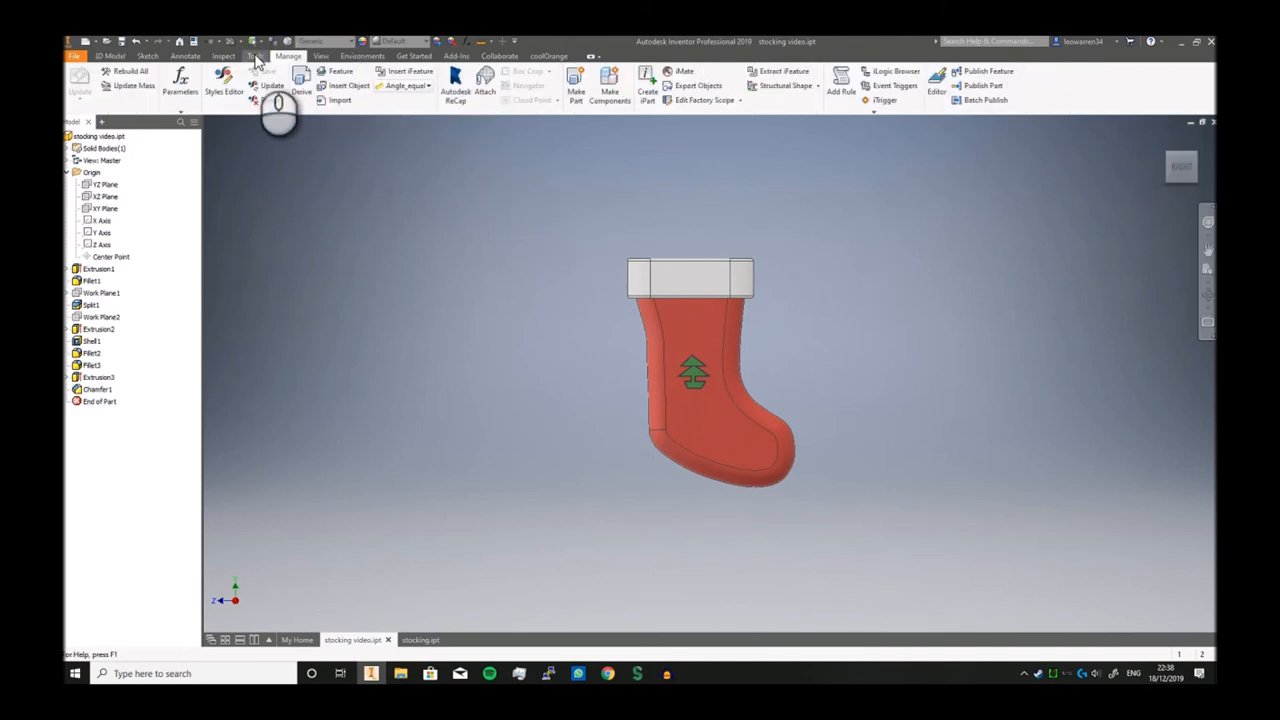
left_click(320, 56)
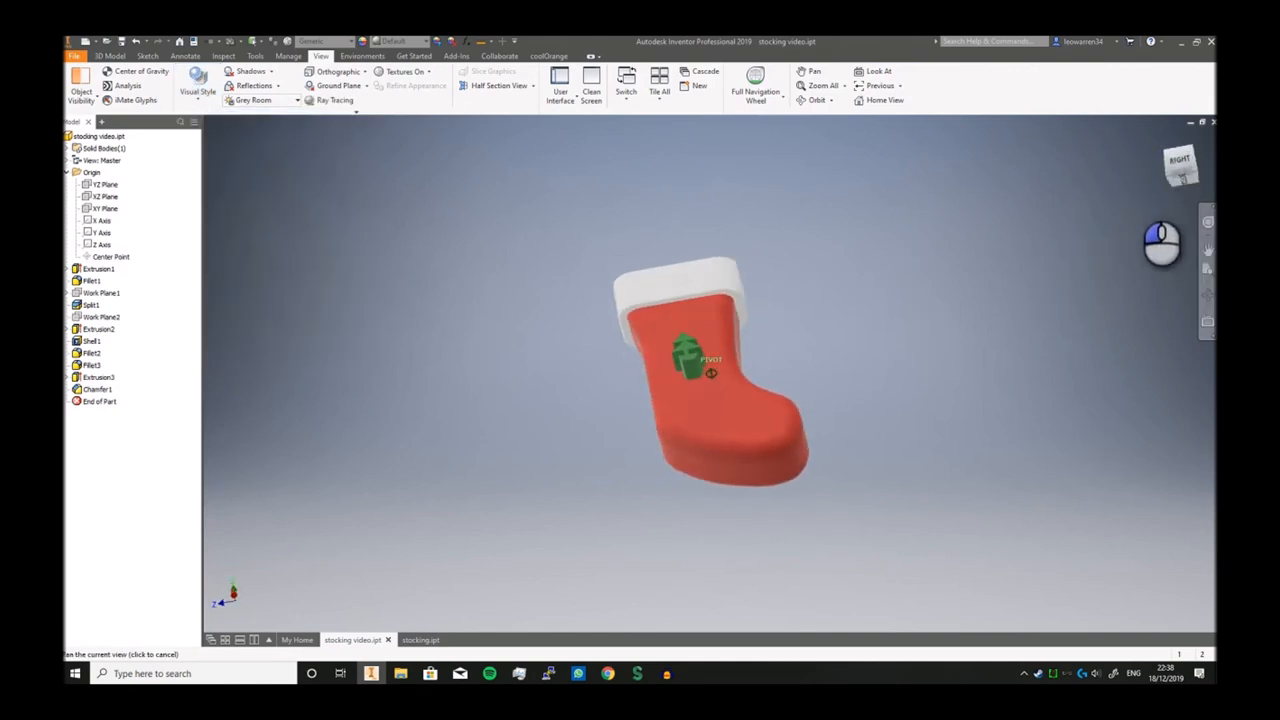
left_click(96, 378)
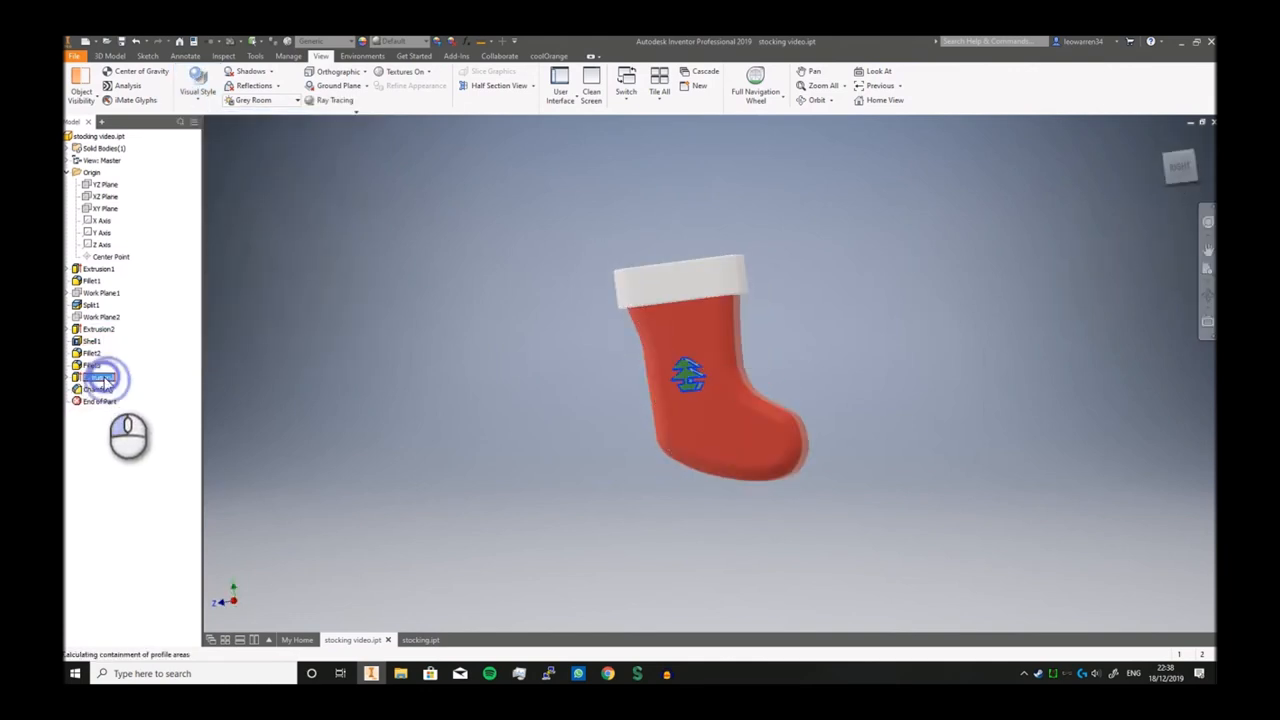